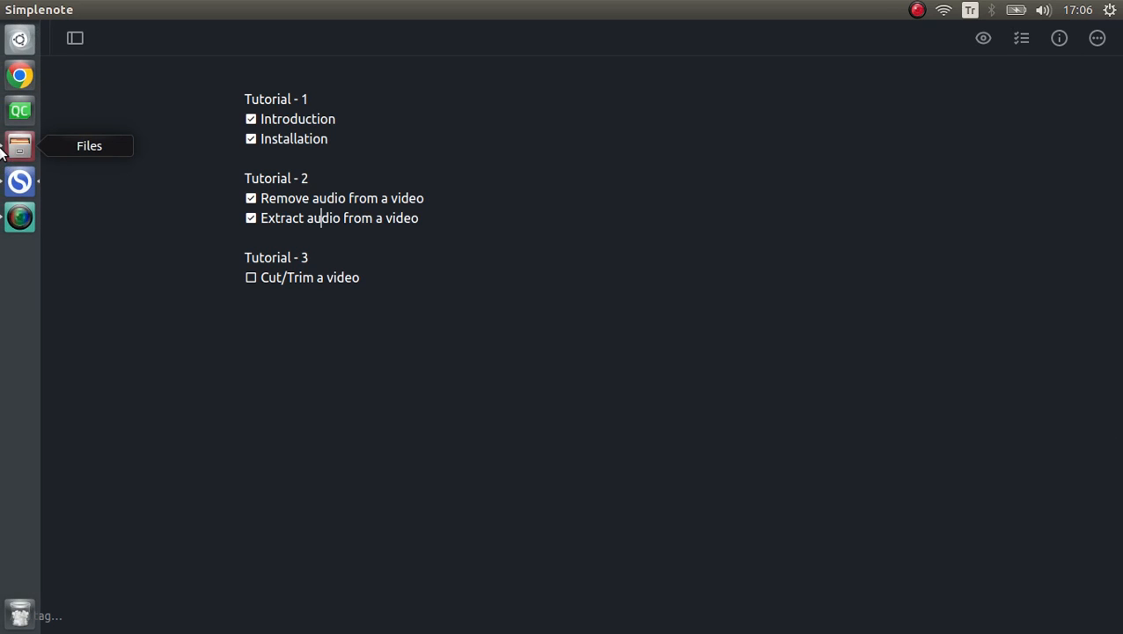
Open Files and select video.mp4 in the Downloads/videos folder.
click(19, 146)
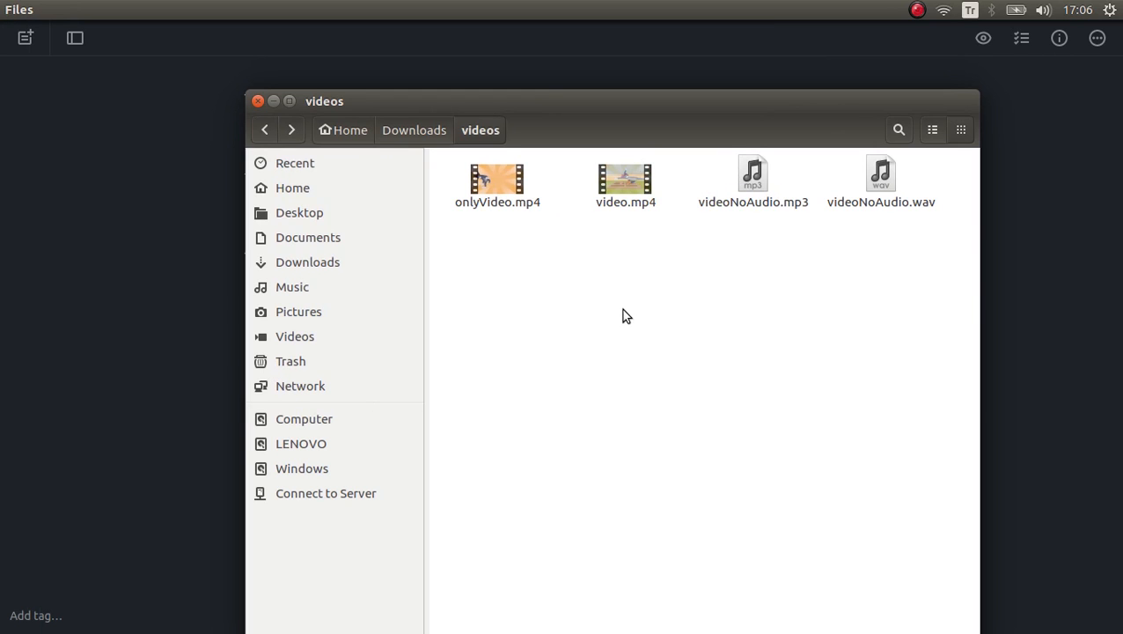
click(624, 181)
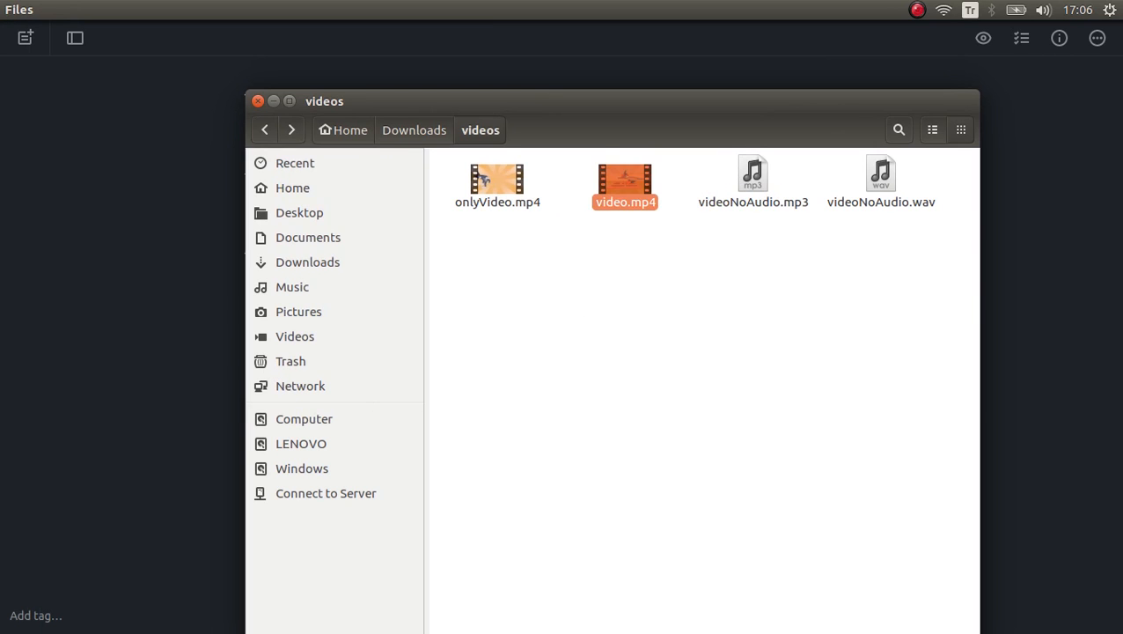
Play and scrub video.mp4 in Videos, then open a Terminal in the videos folder.
double_click(625, 180)
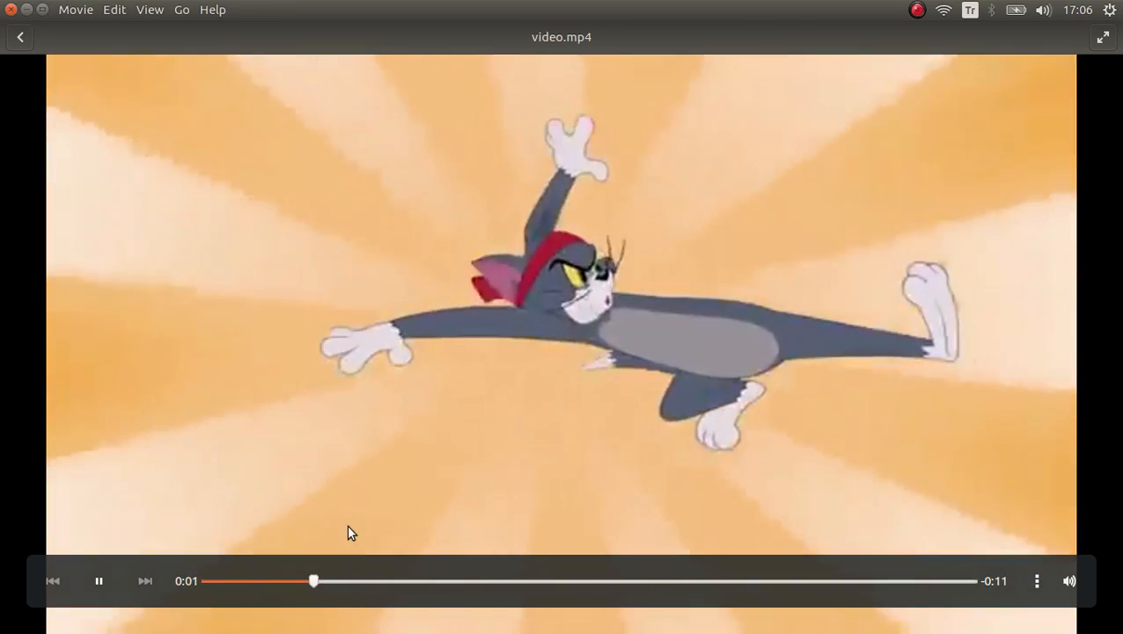
drag(314, 580, 444, 580)
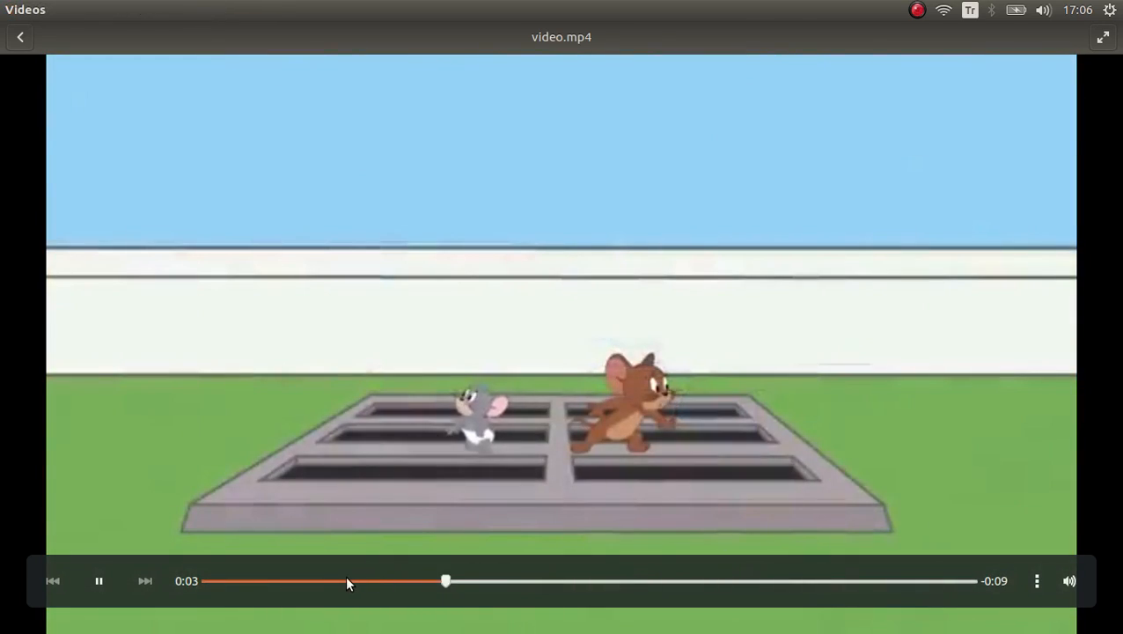
drag(444, 580, 308, 580)
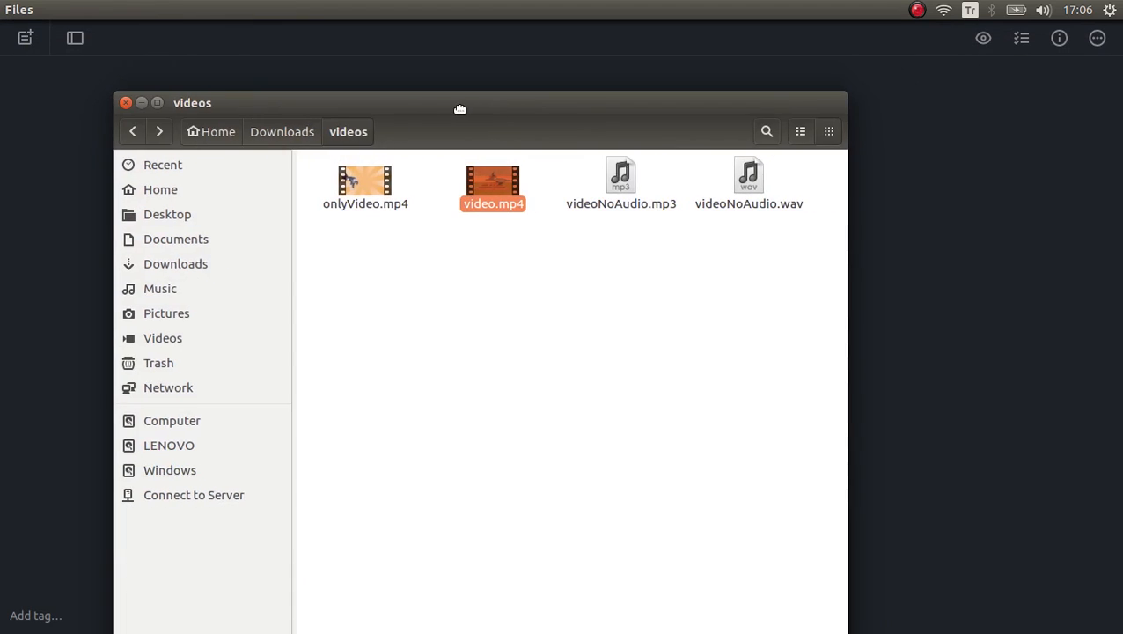
right_click(766, 396)
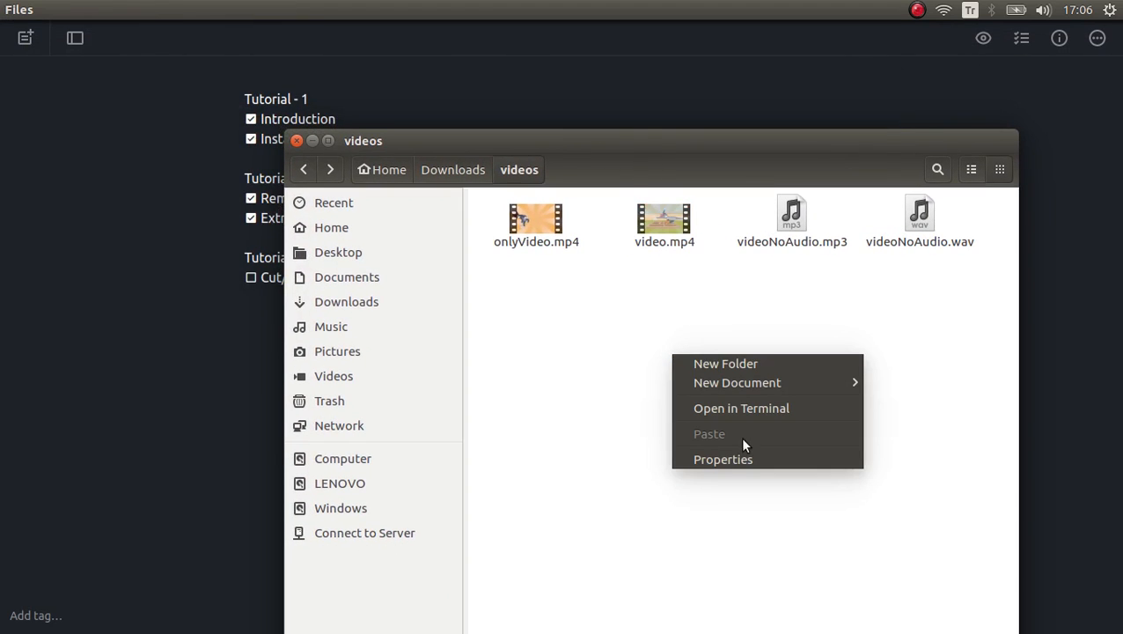
click(741, 407)
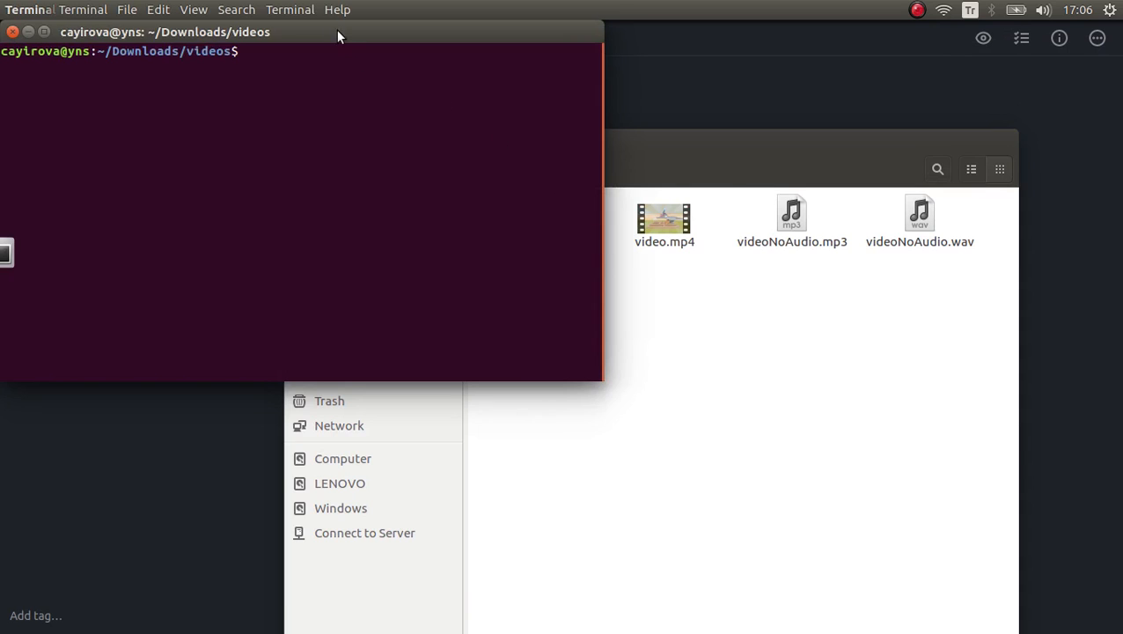
Type ffmpeg -i video.mp4 -ss 00:00:03 at the prompt without running it.
text(ff)
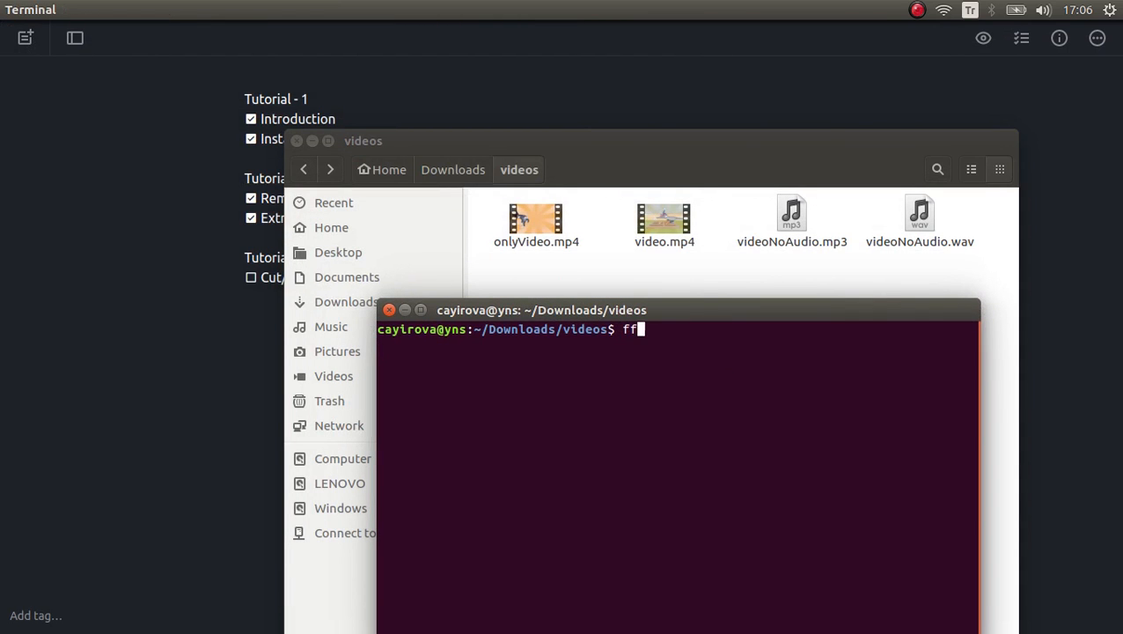
text(mpeg -)
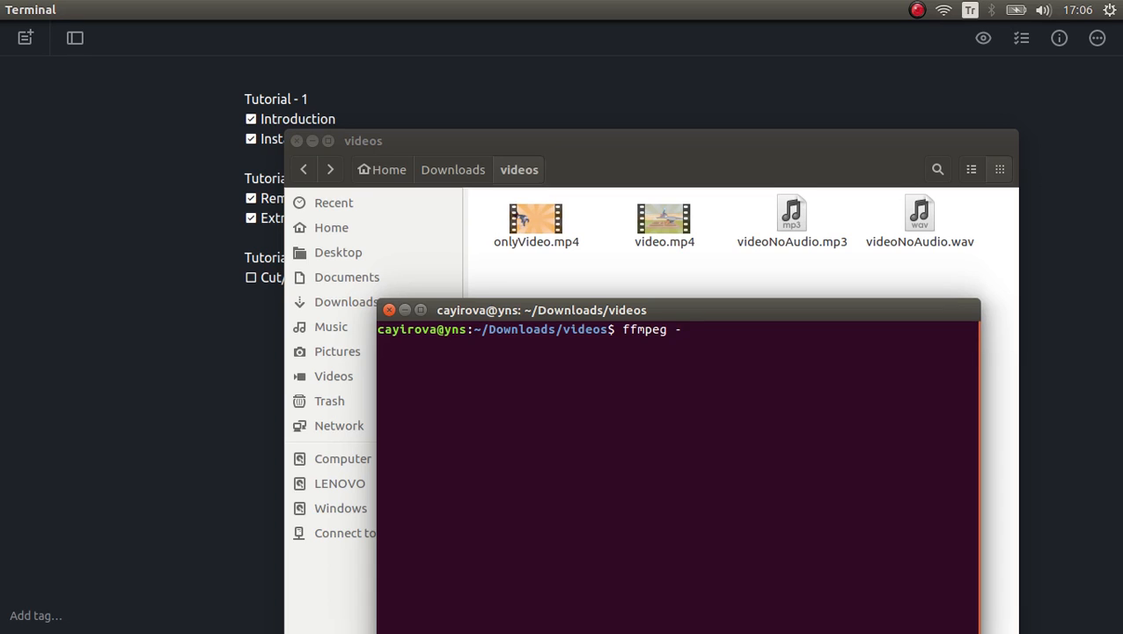
text(i)
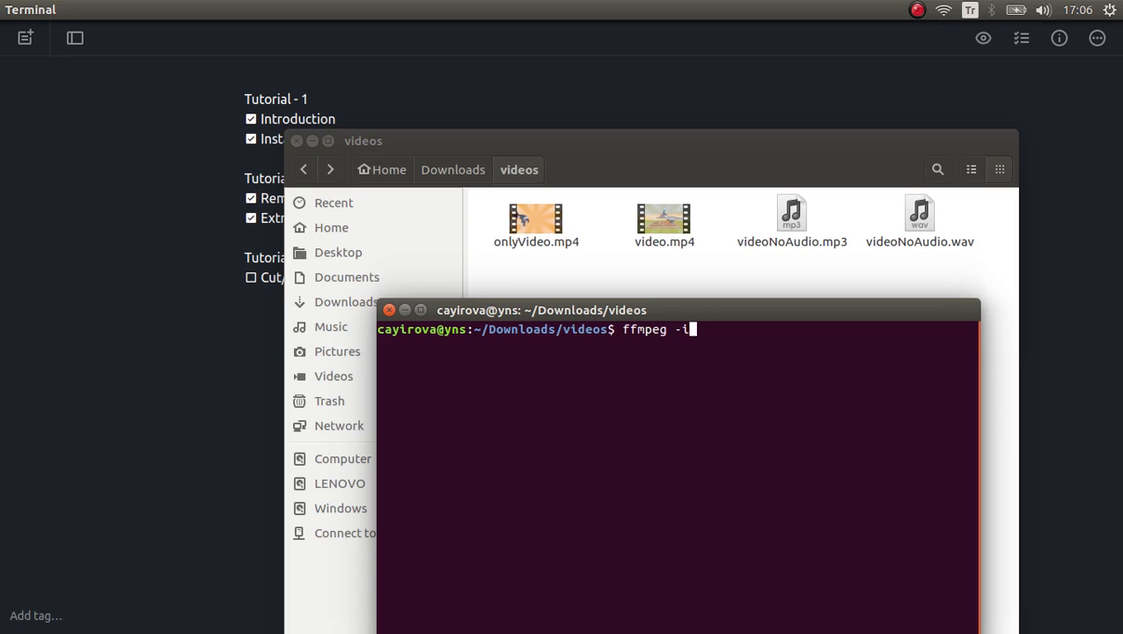
text(video)
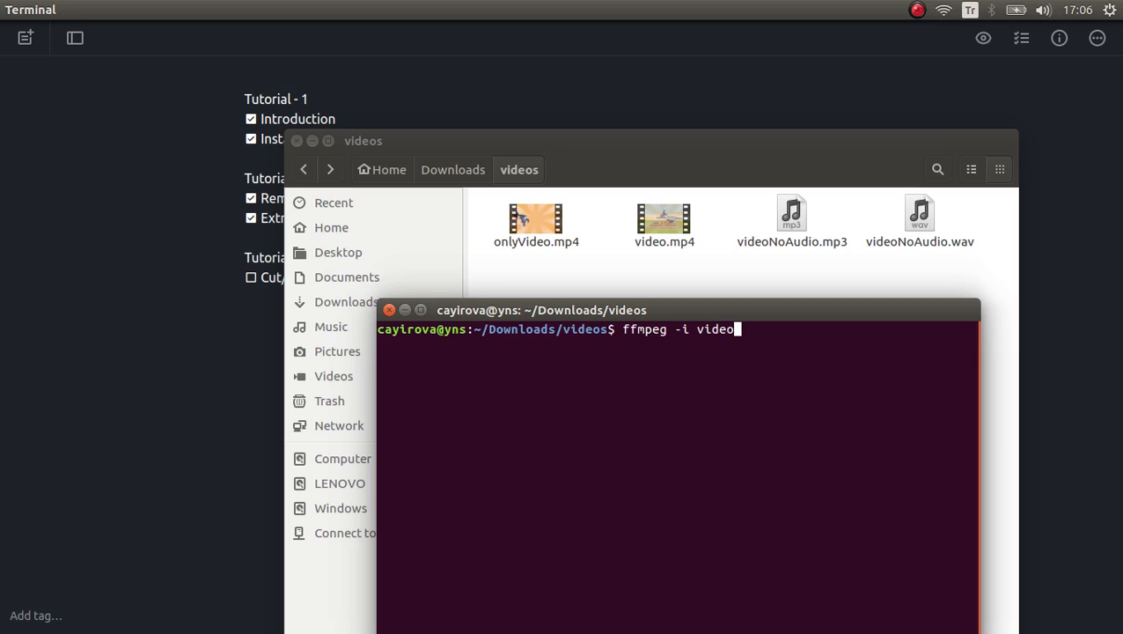
text(.mp4)
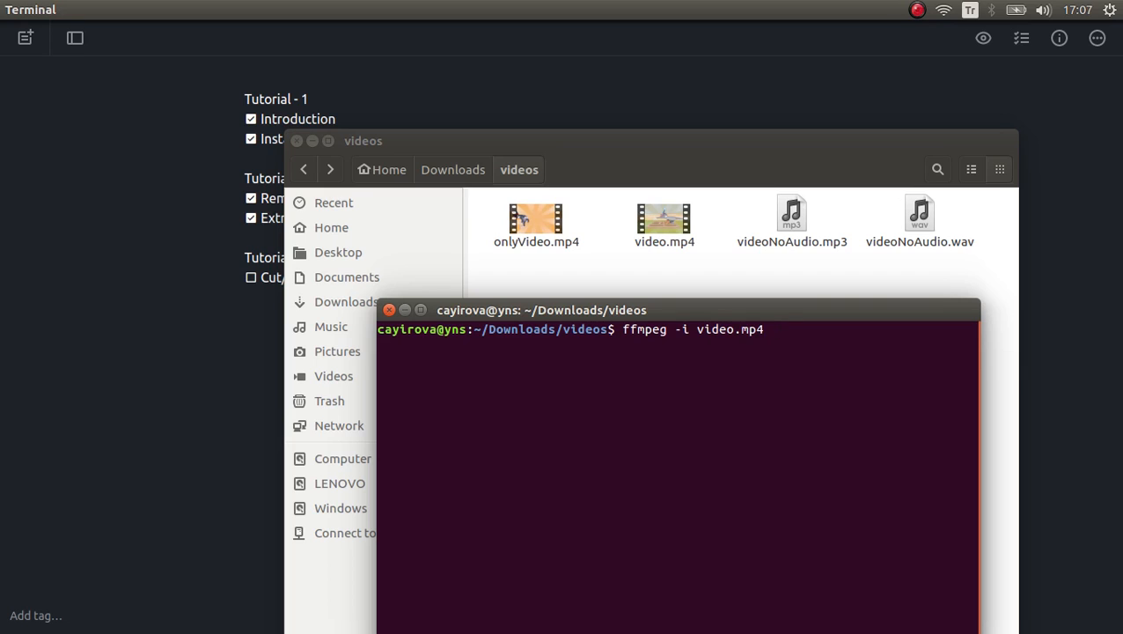
text(-)
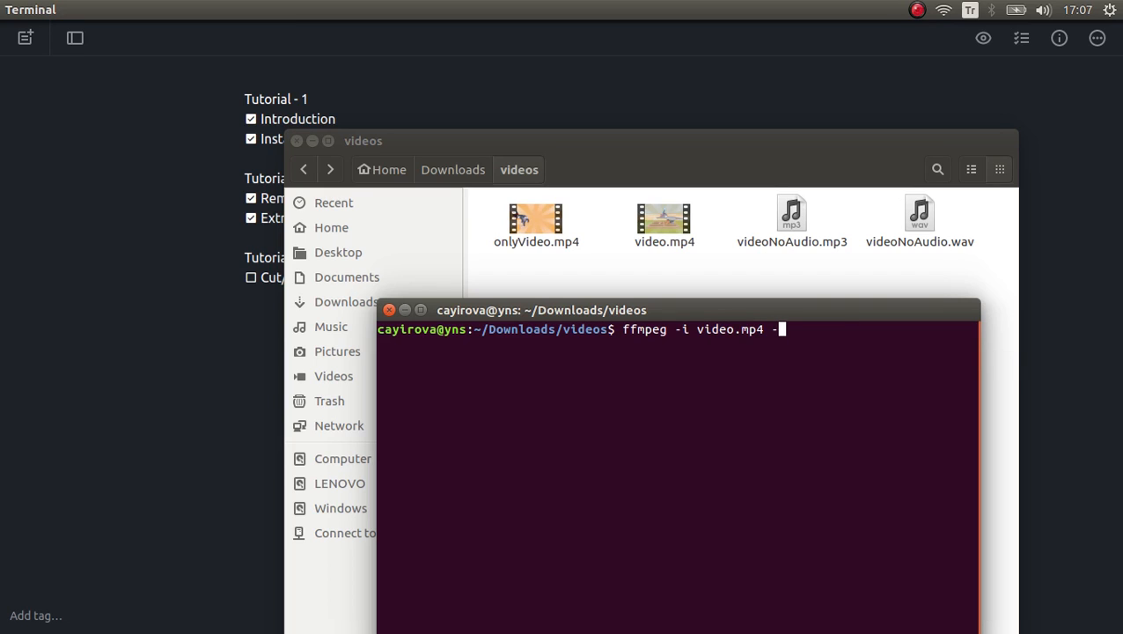
text(ss)
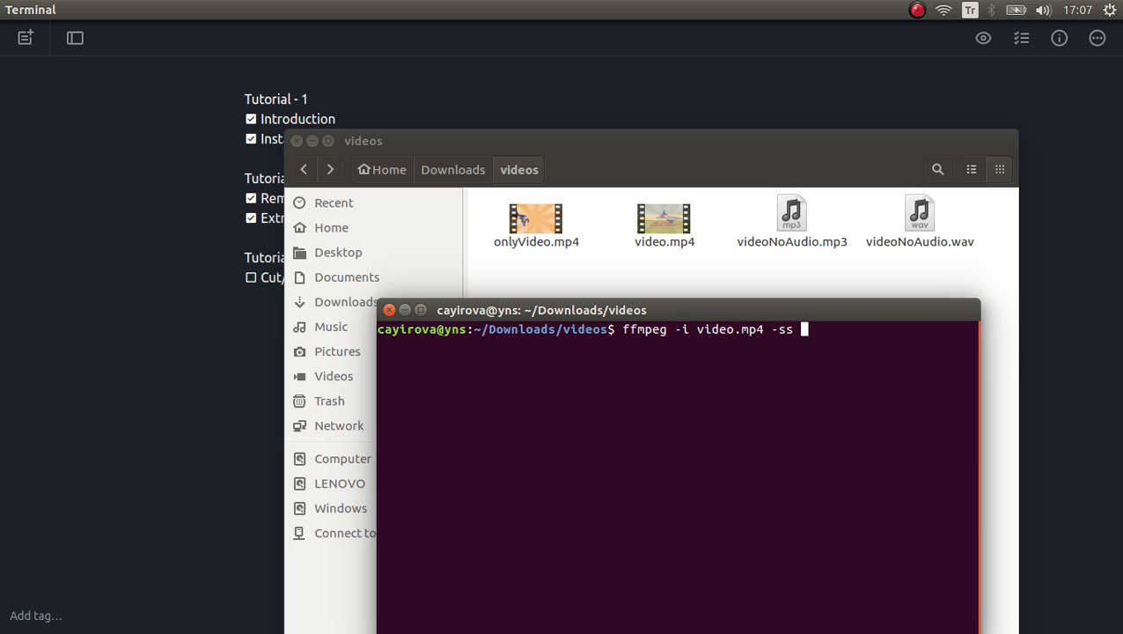
text(00::)
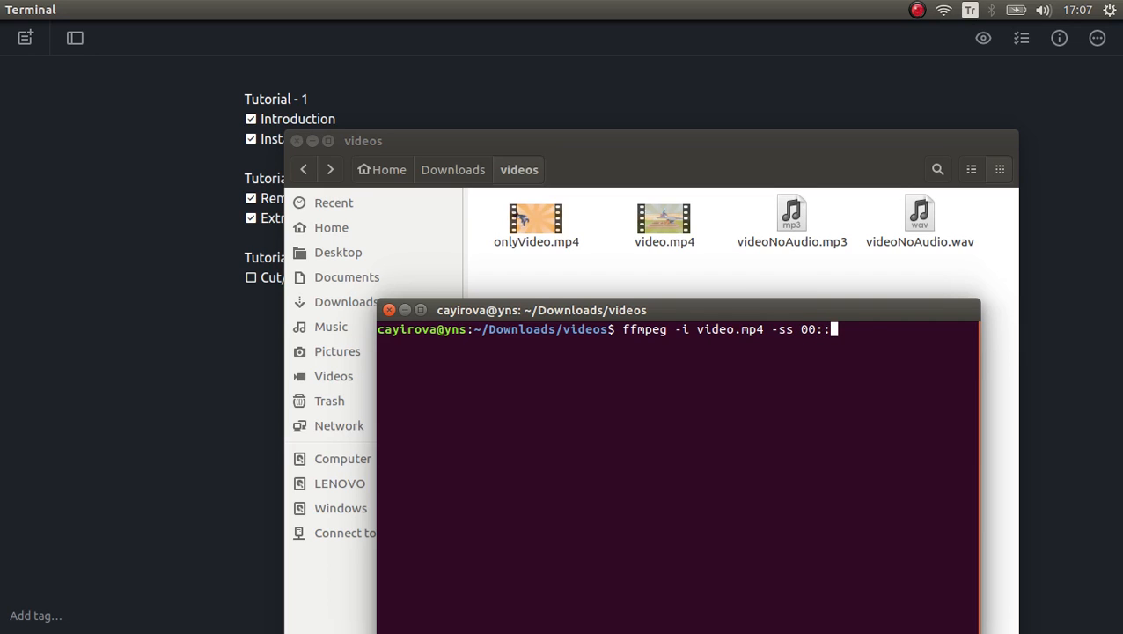
text(00:)
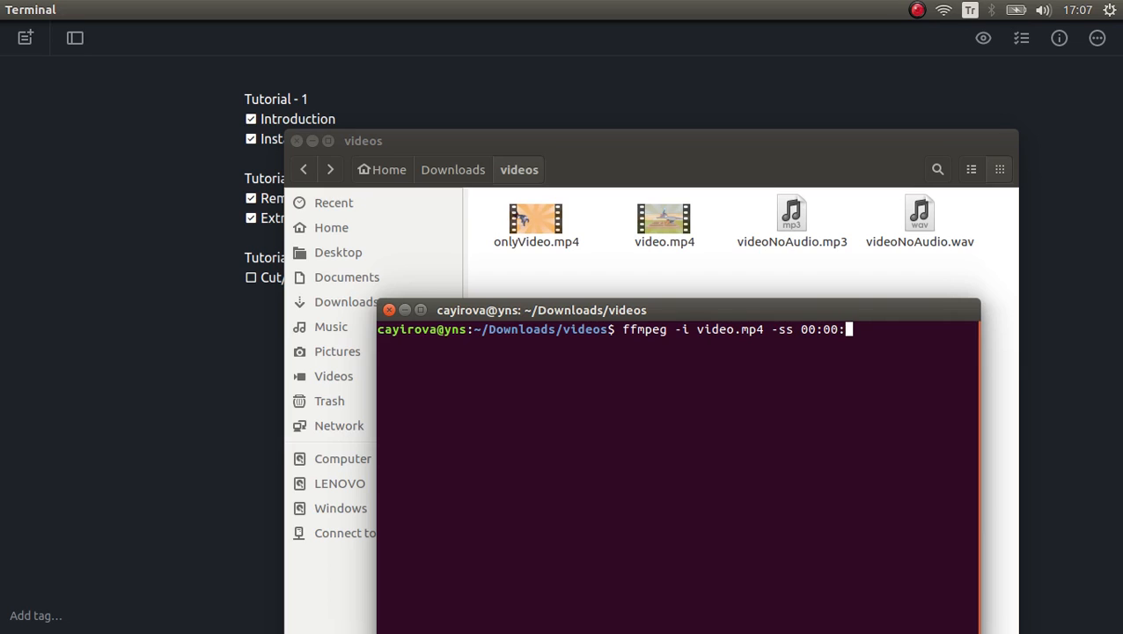
text(03)
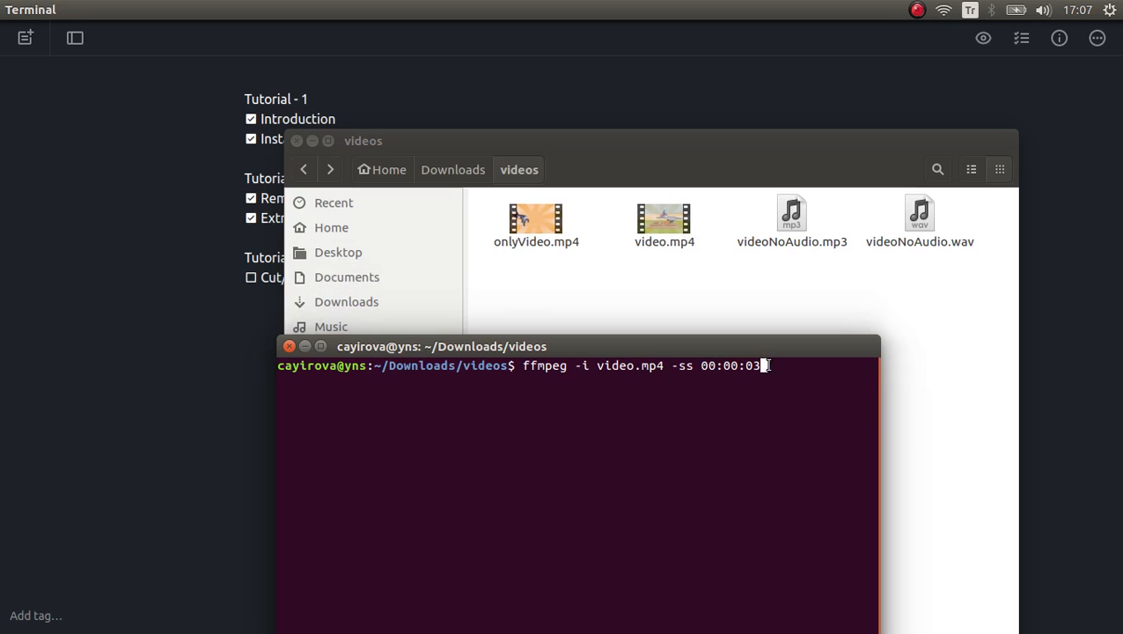
Append a 5-second duration, -t 00:00:05, to the ffmpeg command.
text(" ")
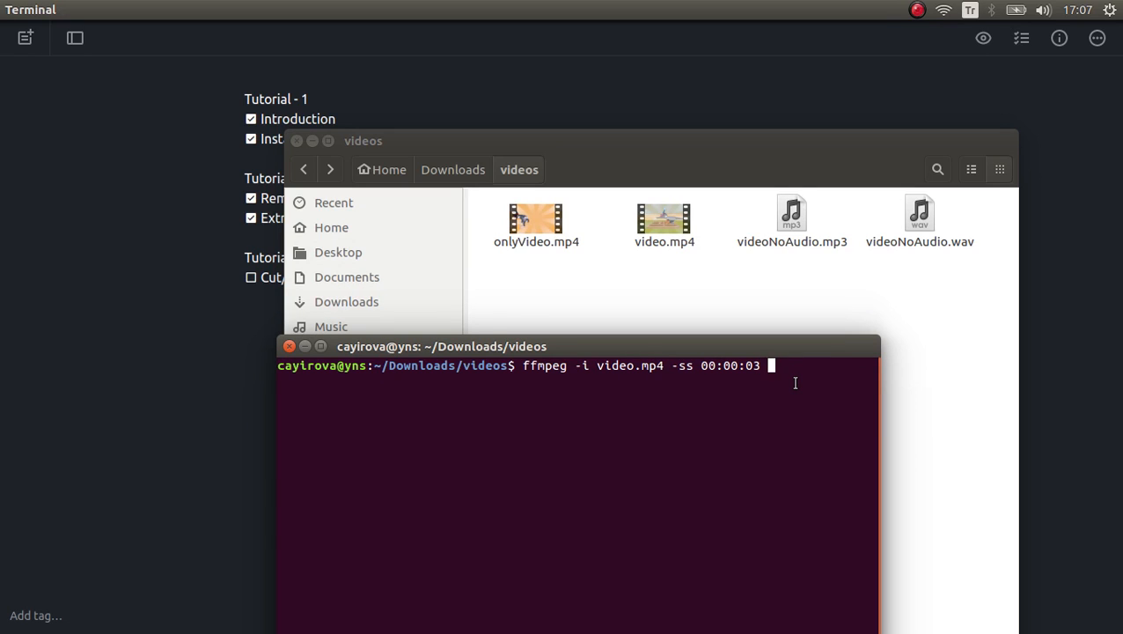
text(-t)
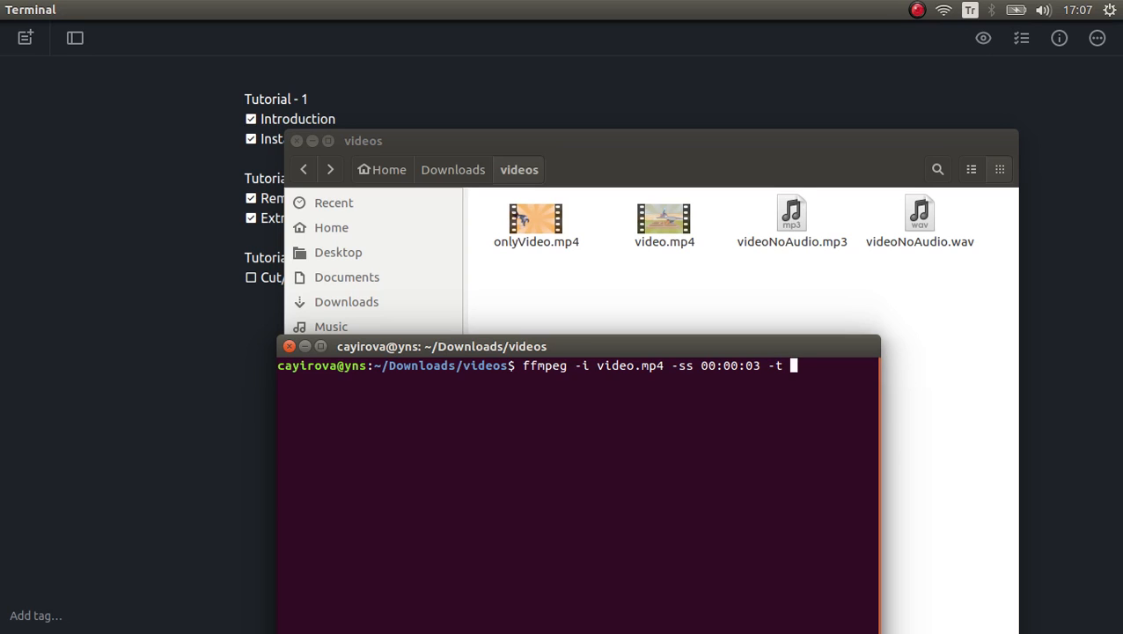
text(00:00::)
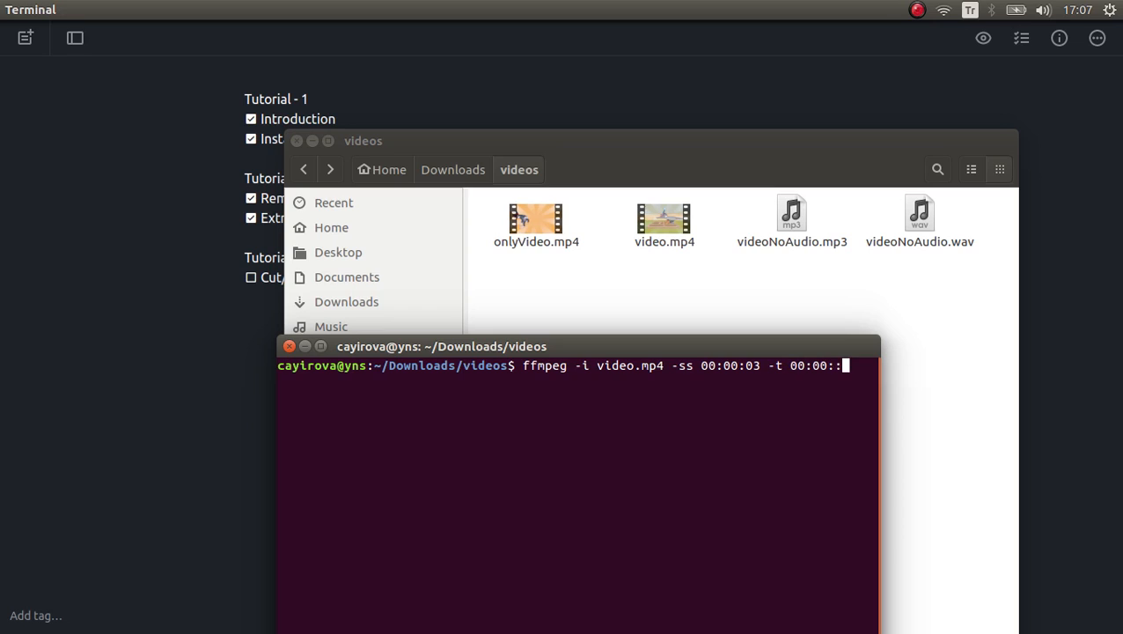
key(BackSpace)
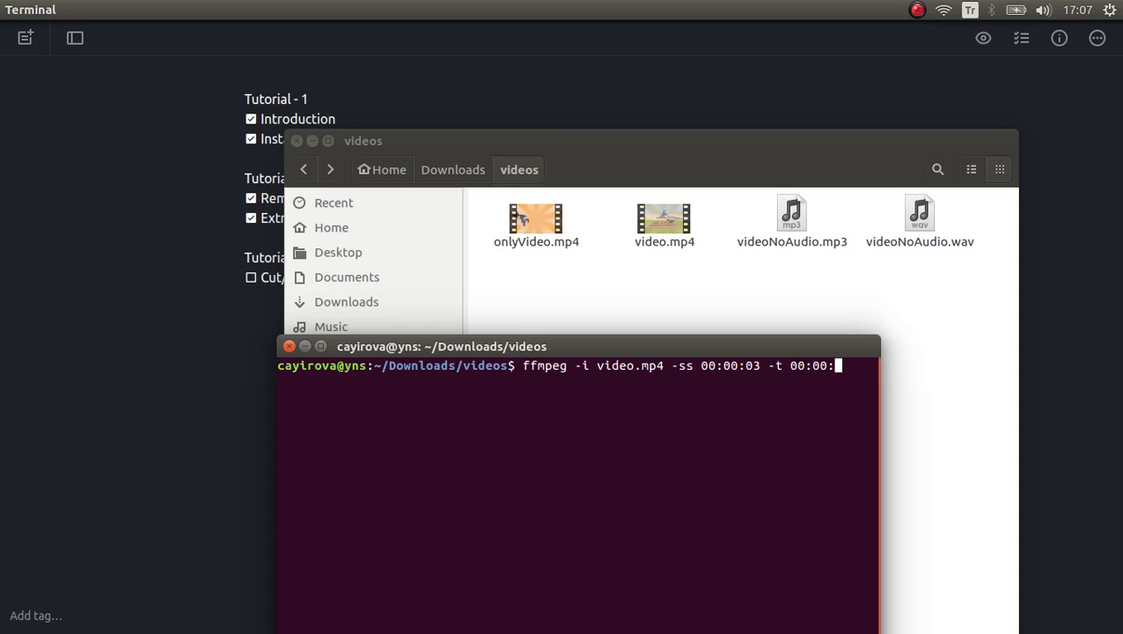
text(5)
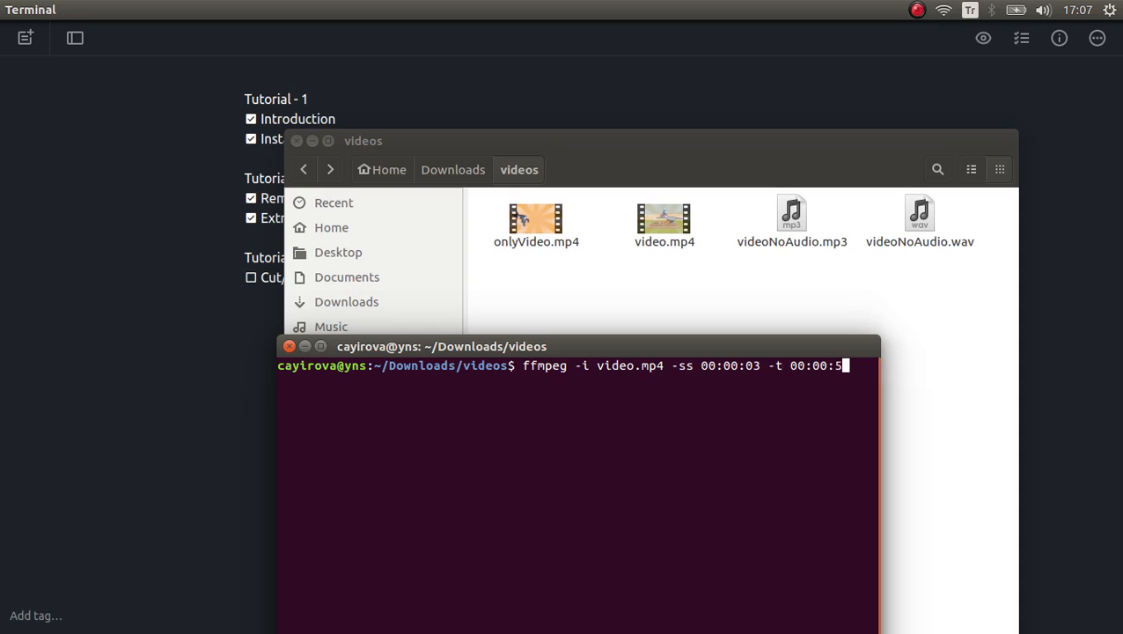
key(Backspace)
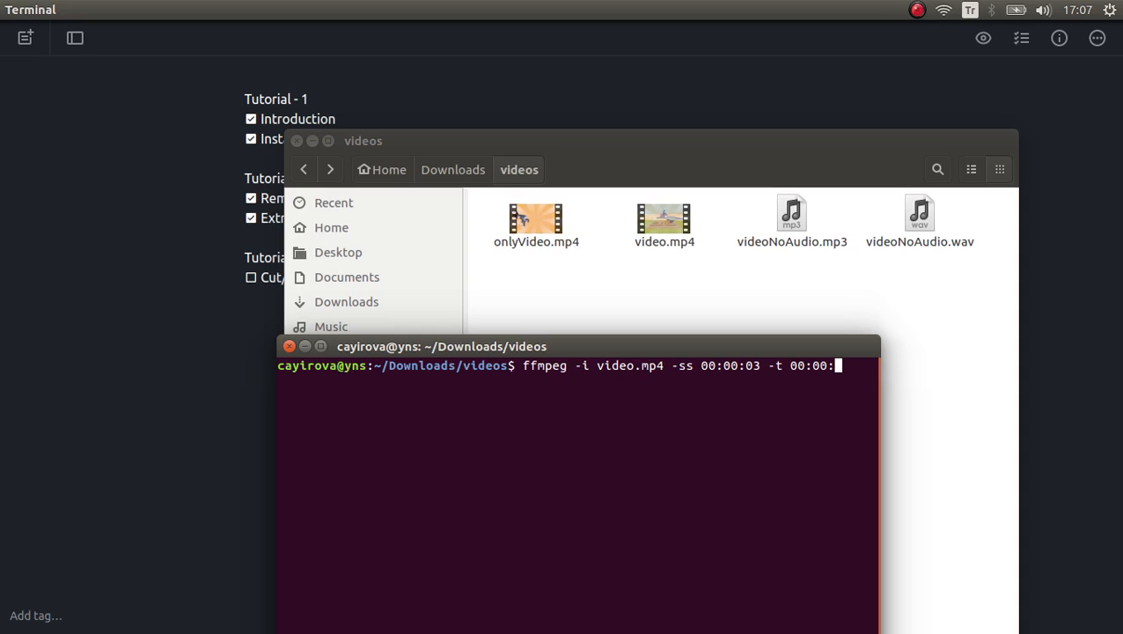
text(05)
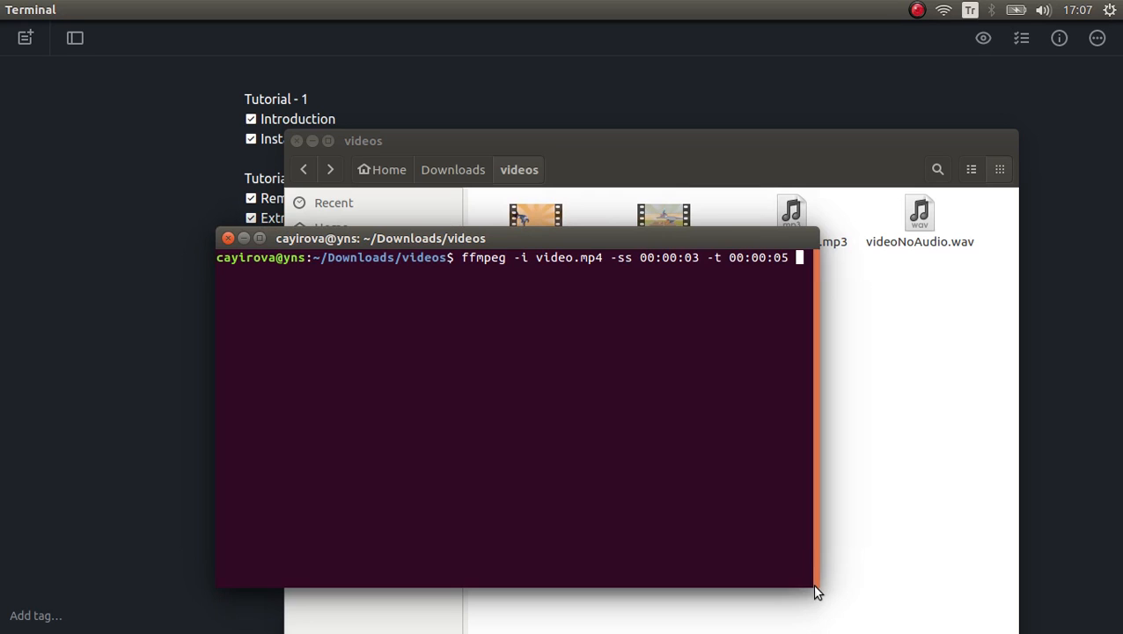
drag(814, 590, 837, 591)
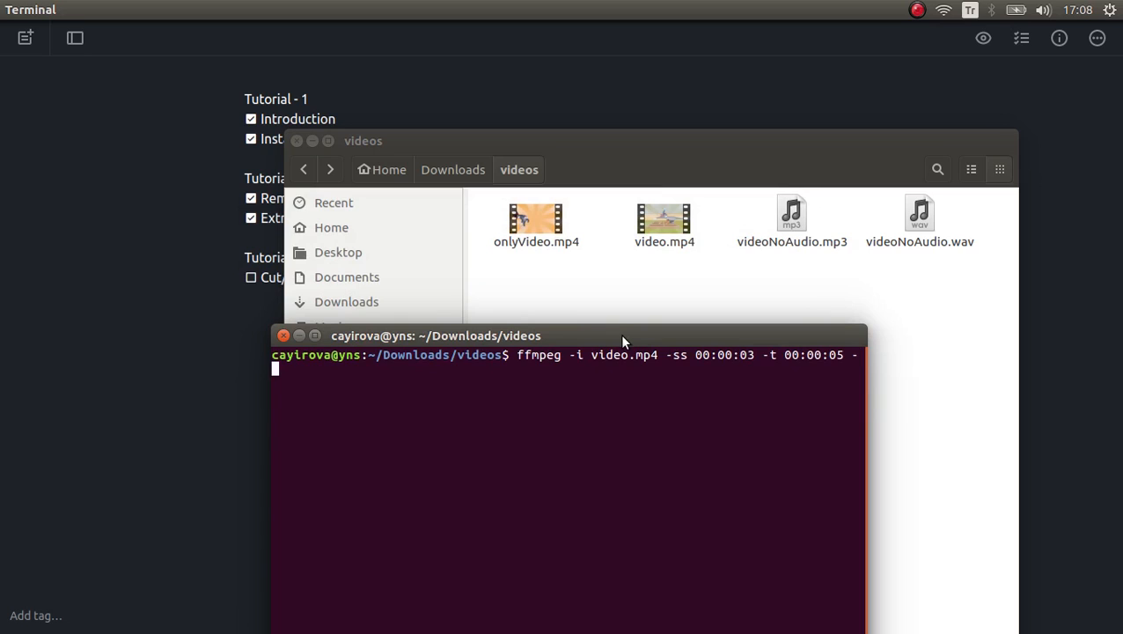
Add -c:v copy -c:a copy with output.mp4 as the output file.
text(c:v)
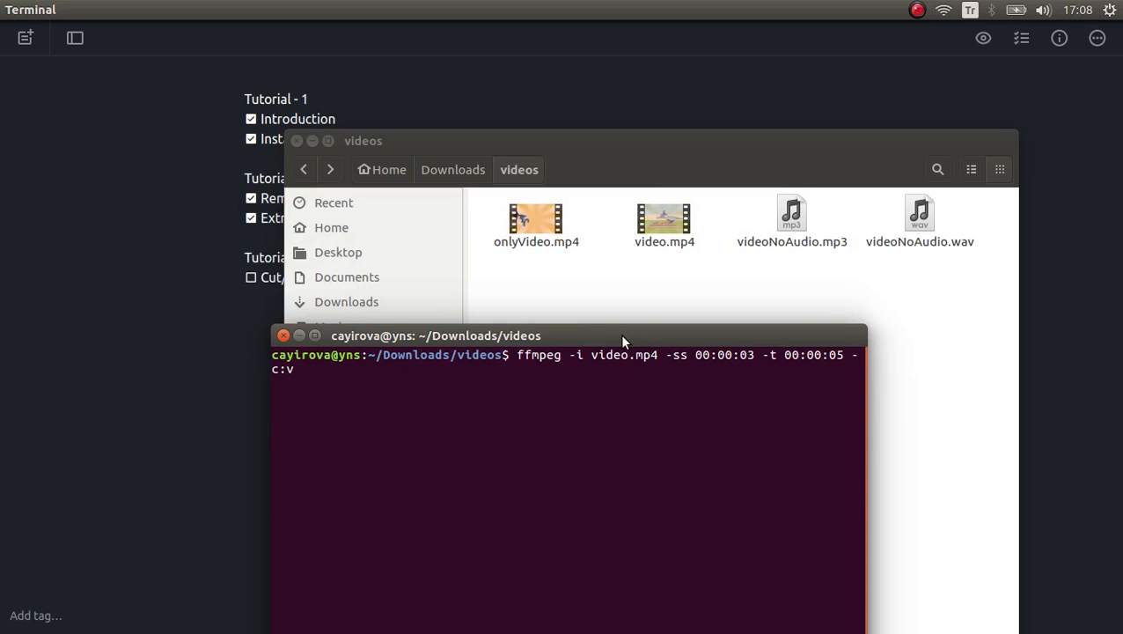
text(cop)
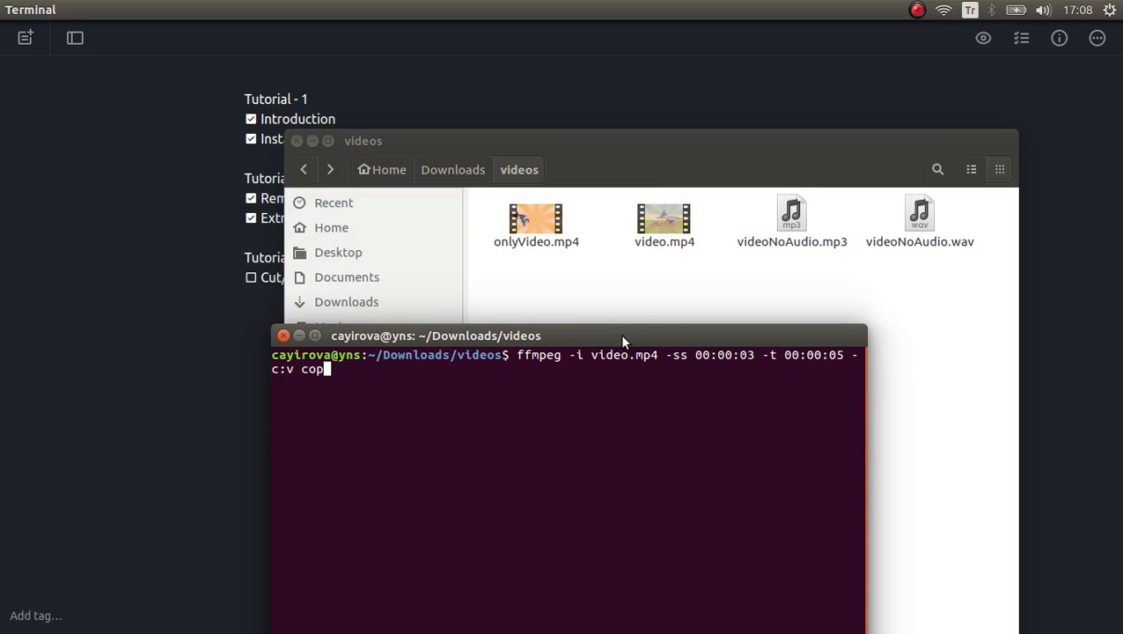
text(y)
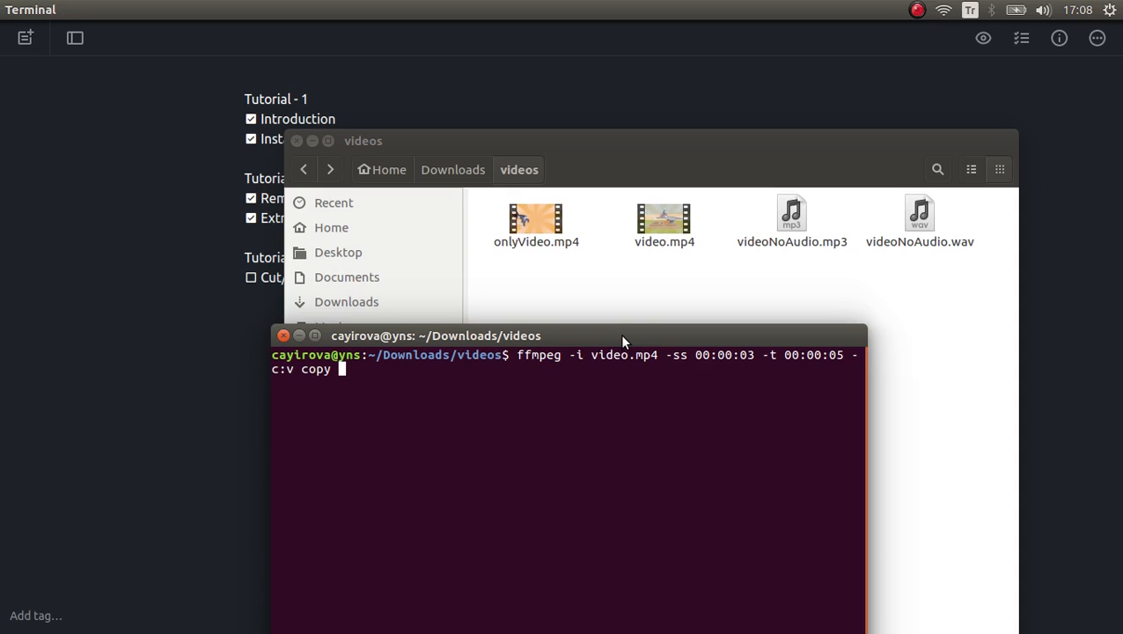
text(-c:a)
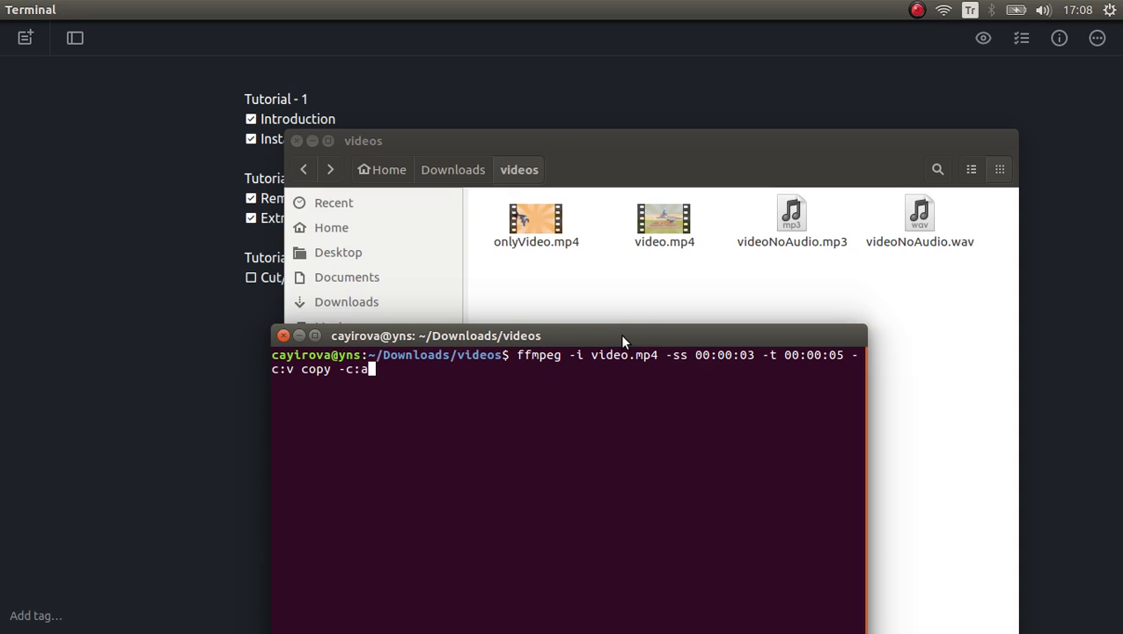
text(copy)
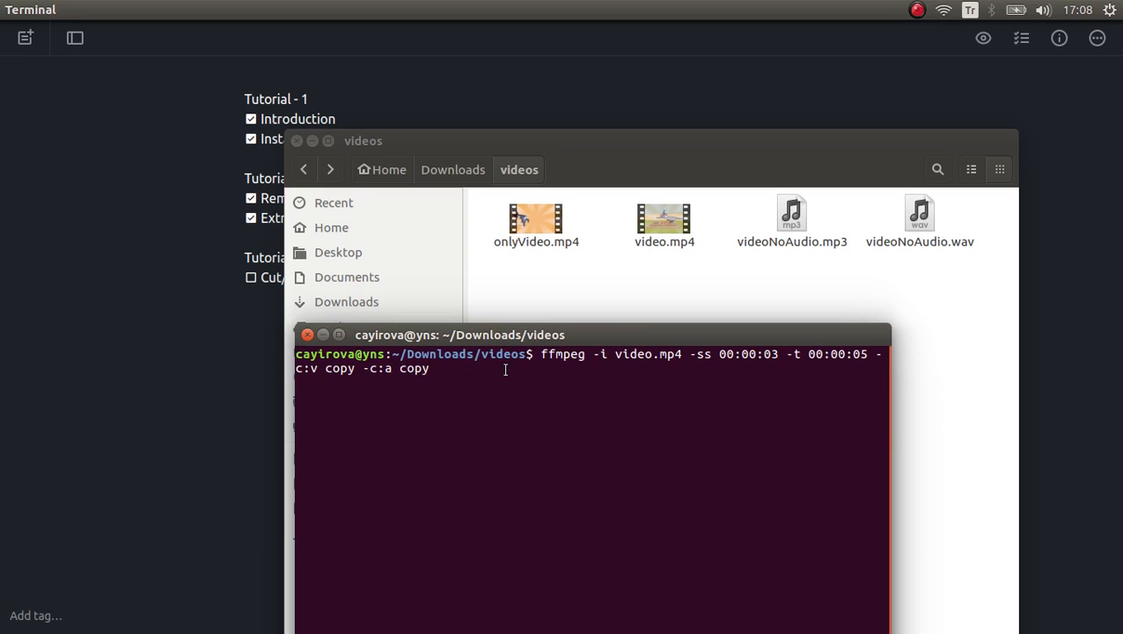
text(output)
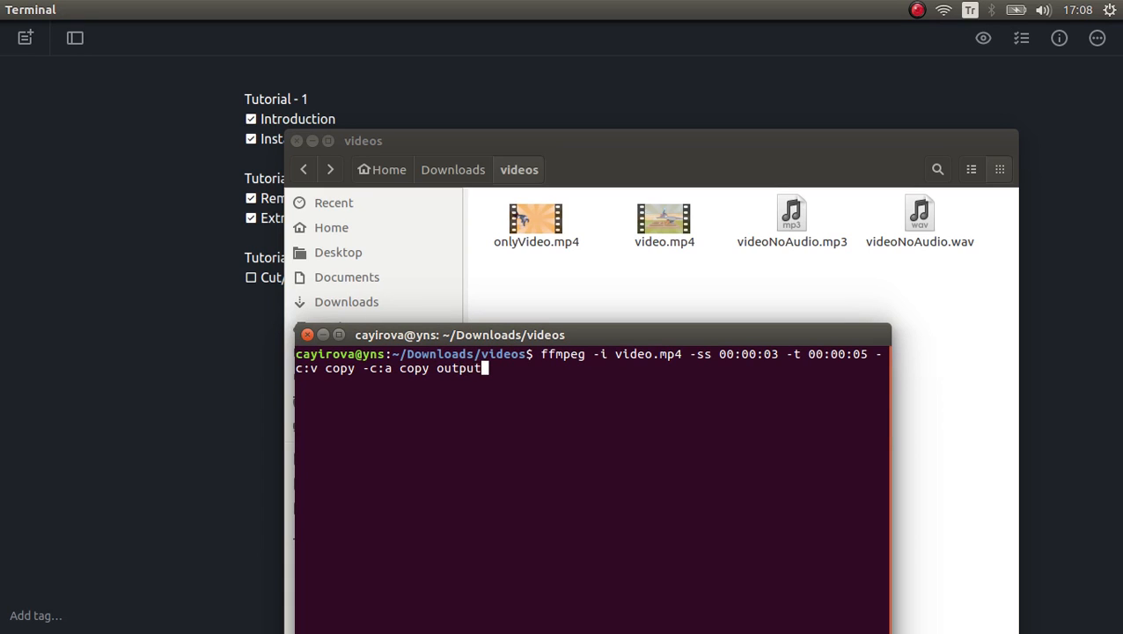
text(.mp4)
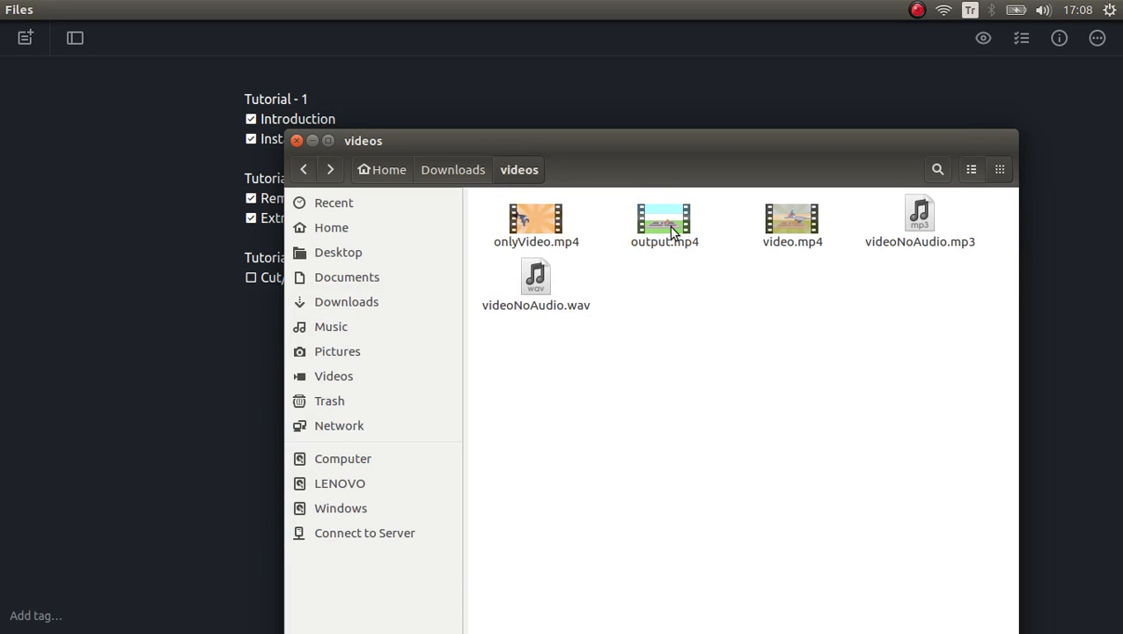
double_click(664, 220)
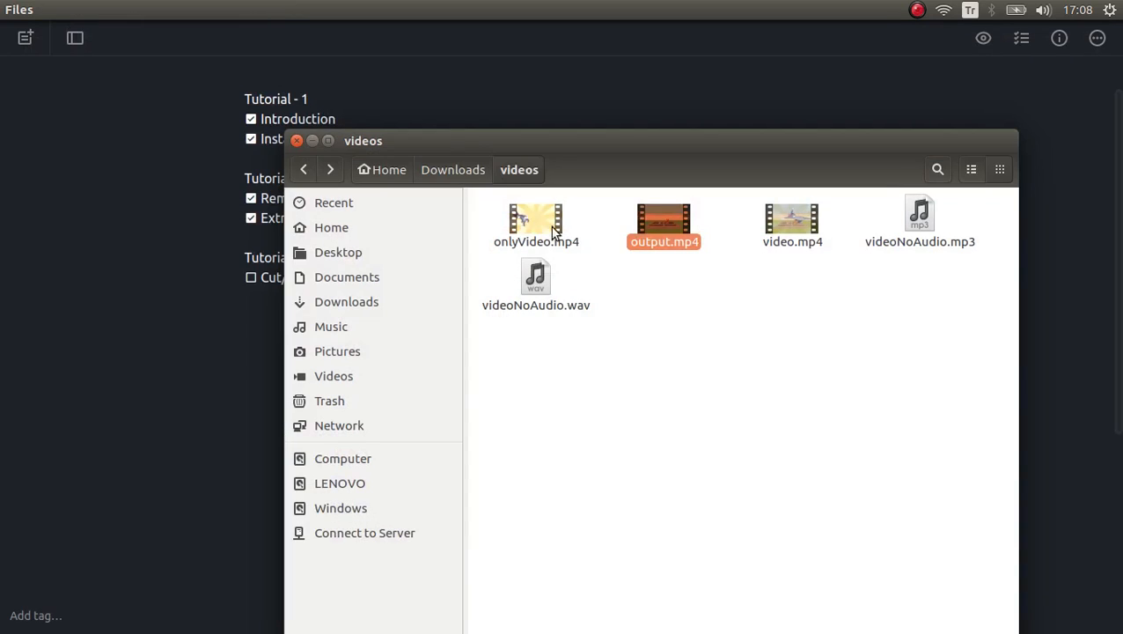
click(664, 222)
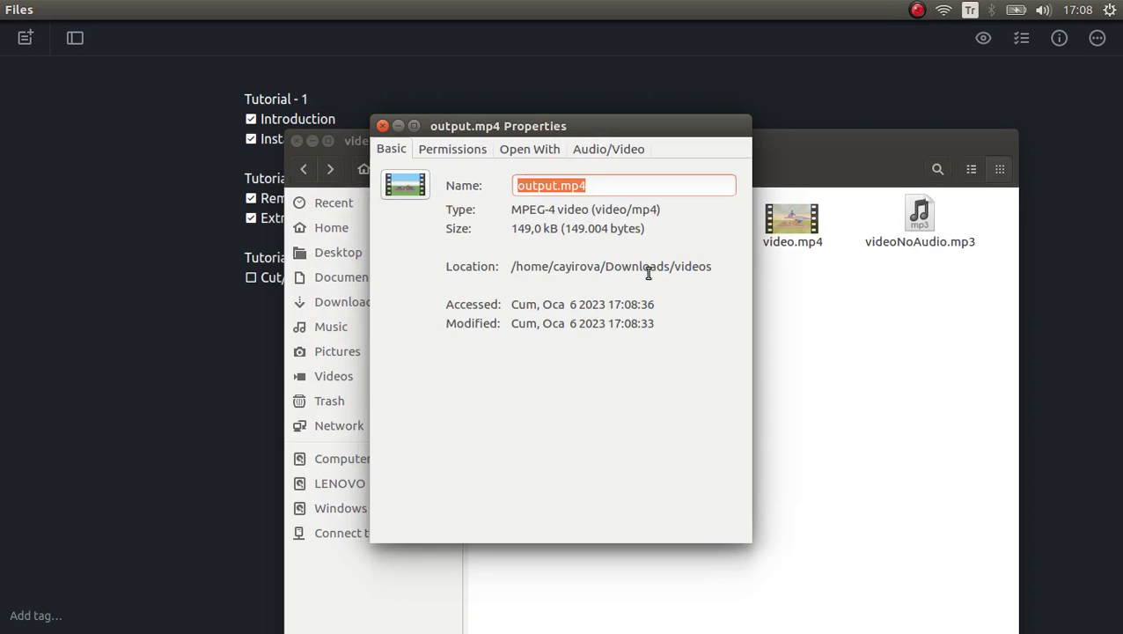
right_click(791, 220)
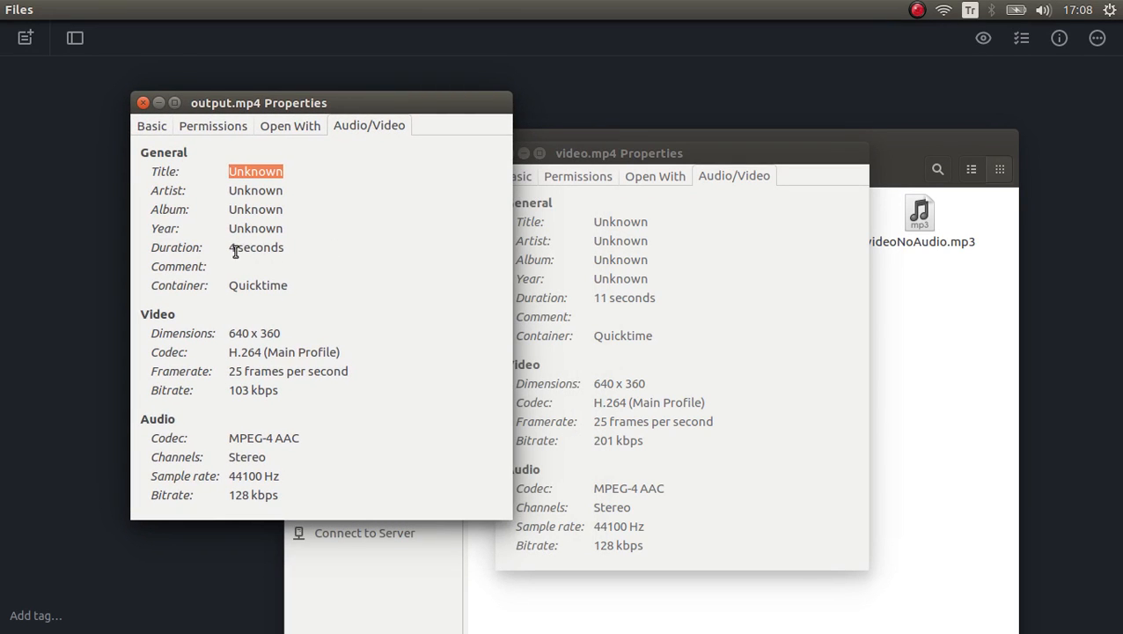
mouse_move(264, 280)
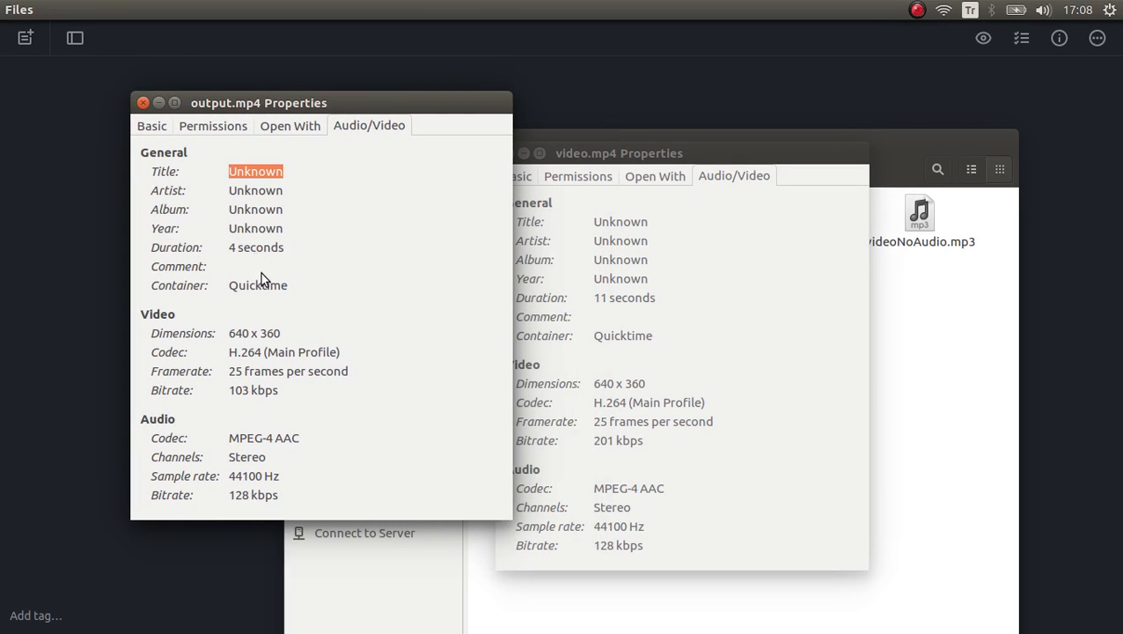
mouse_move(249, 253)
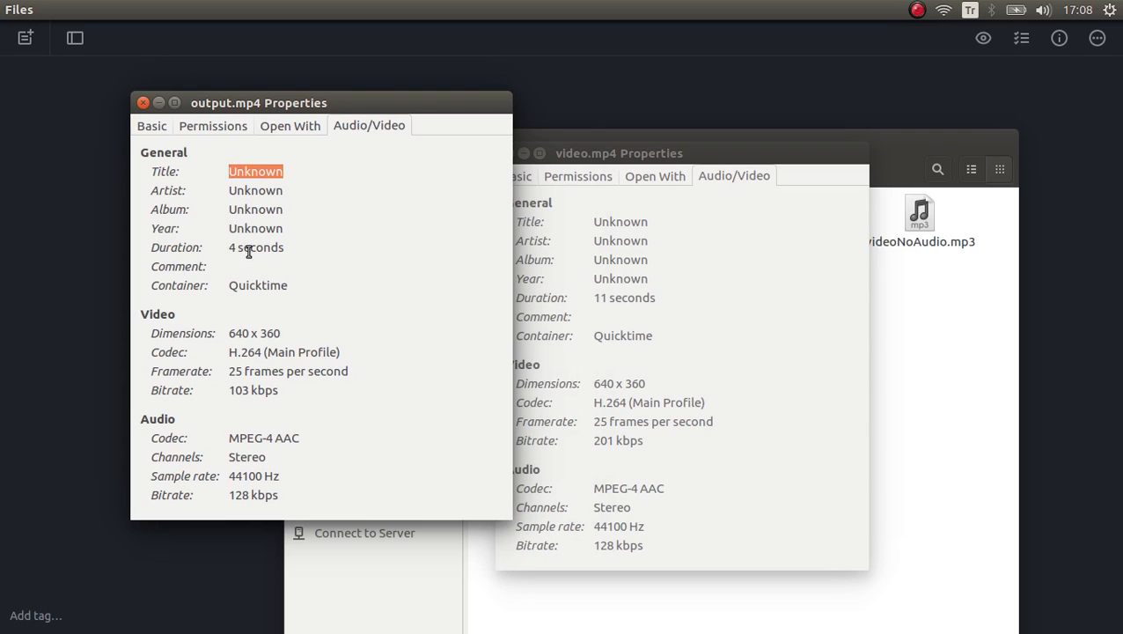
mouse_move(629, 182)
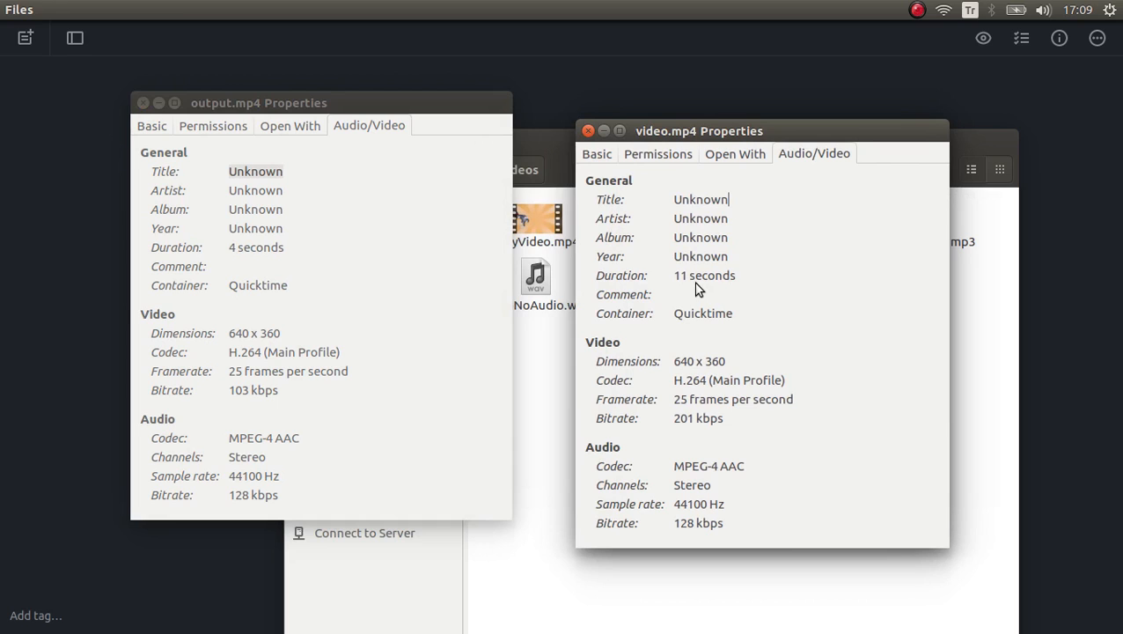
double_click(689, 380)
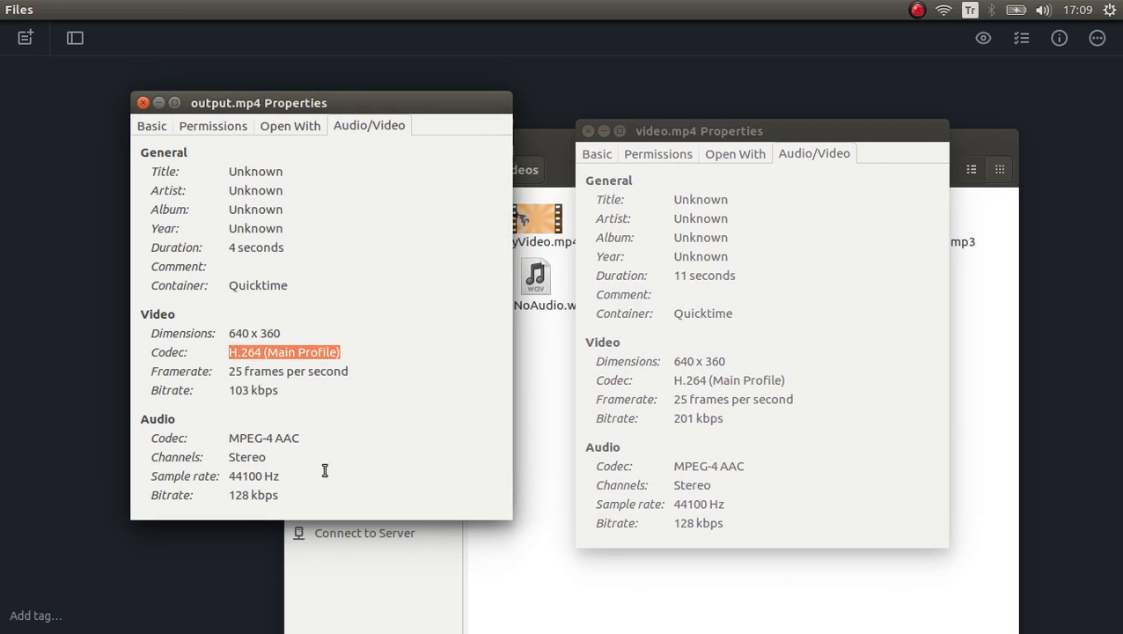
double_click(687, 466)
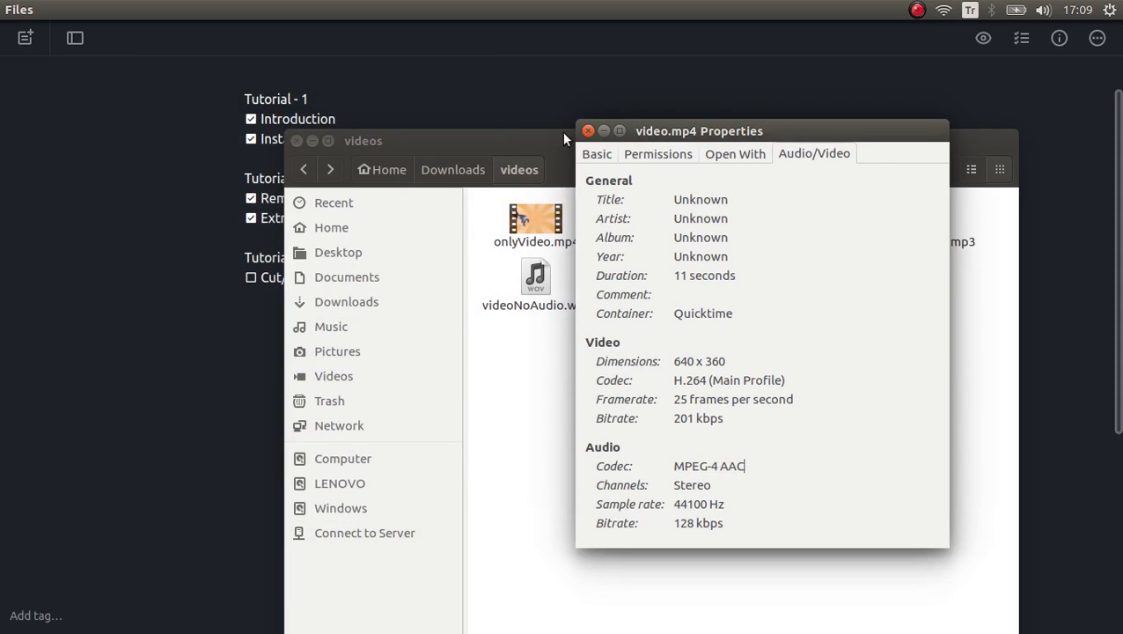
click(587, 130)
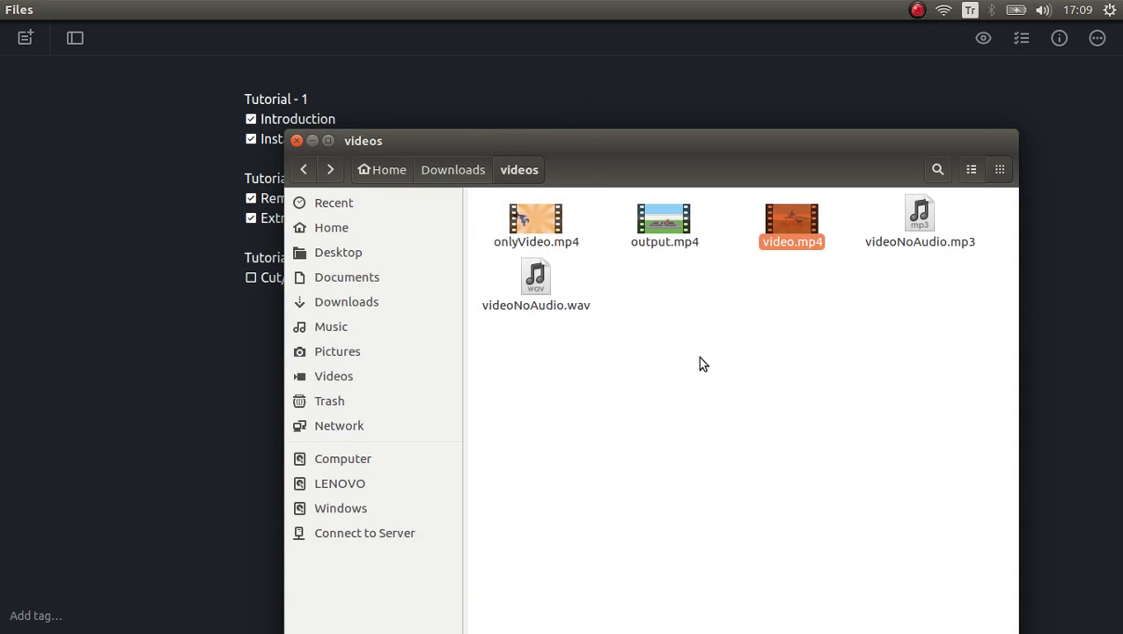
click(709, 361)
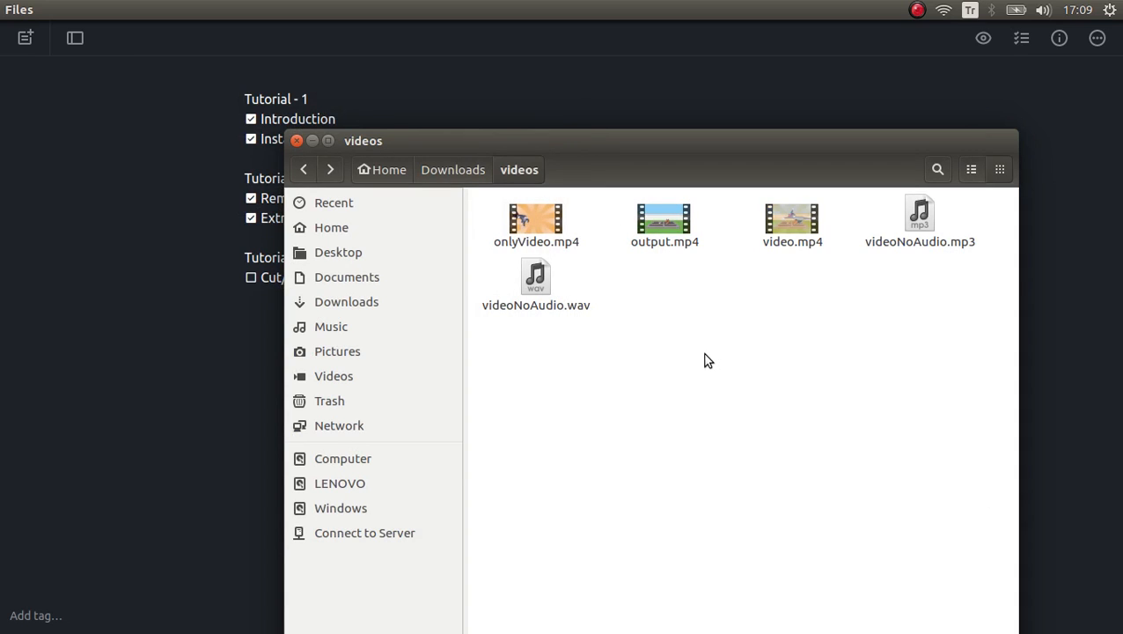
Rerun the trim with -an replacing audio copy, confirming the overwrite of output.mp4.
right_click(708, 361)
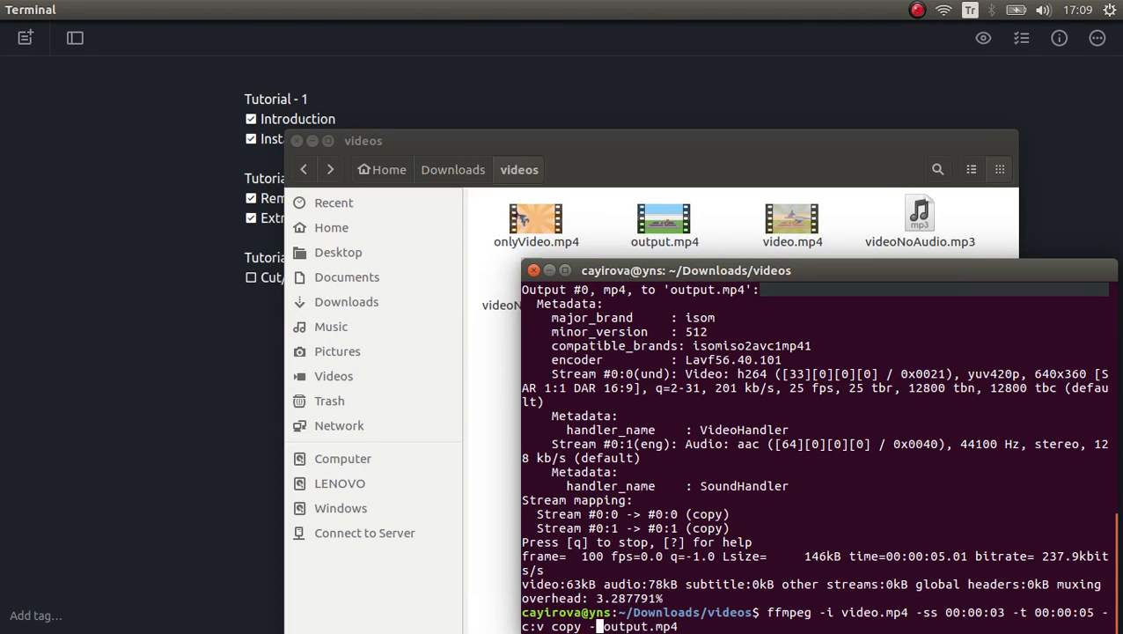
text(an)
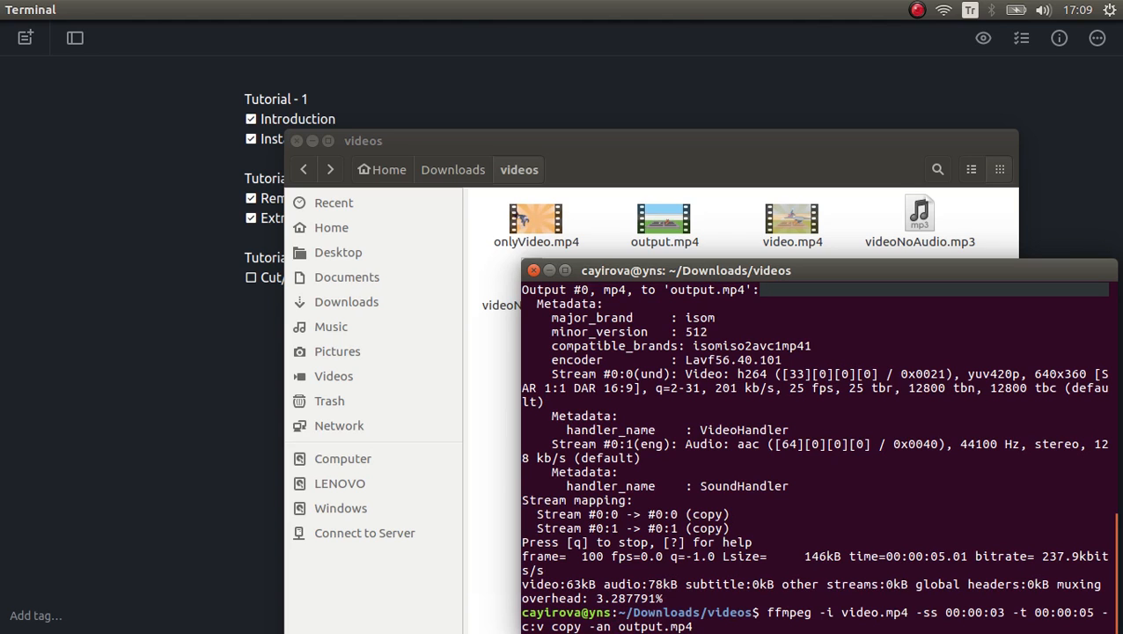
key(Return)
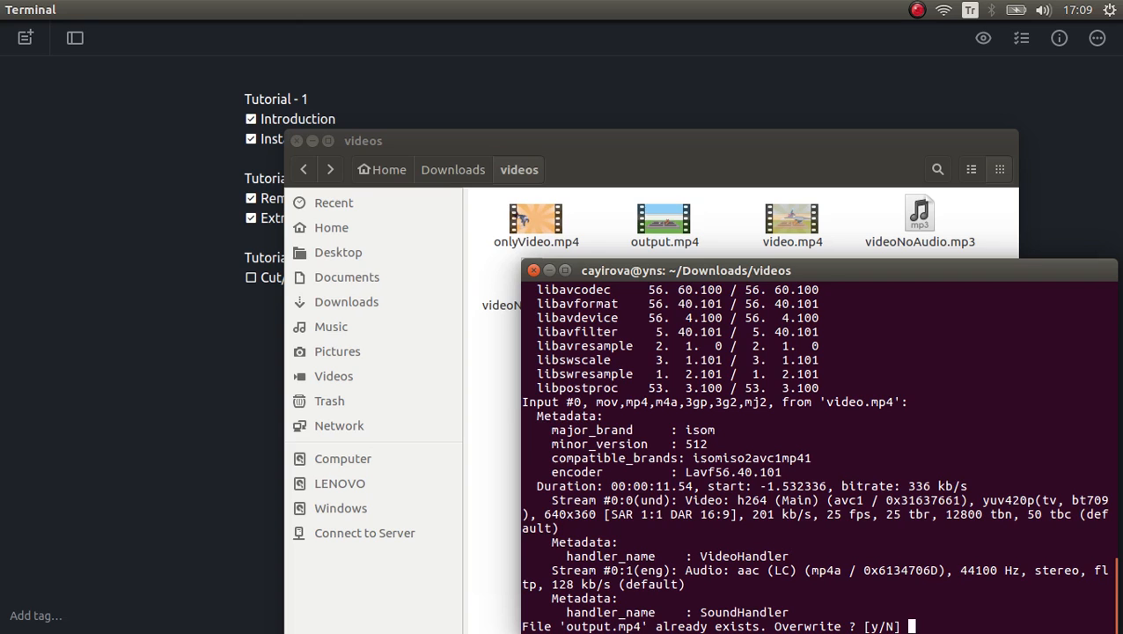
text(y)
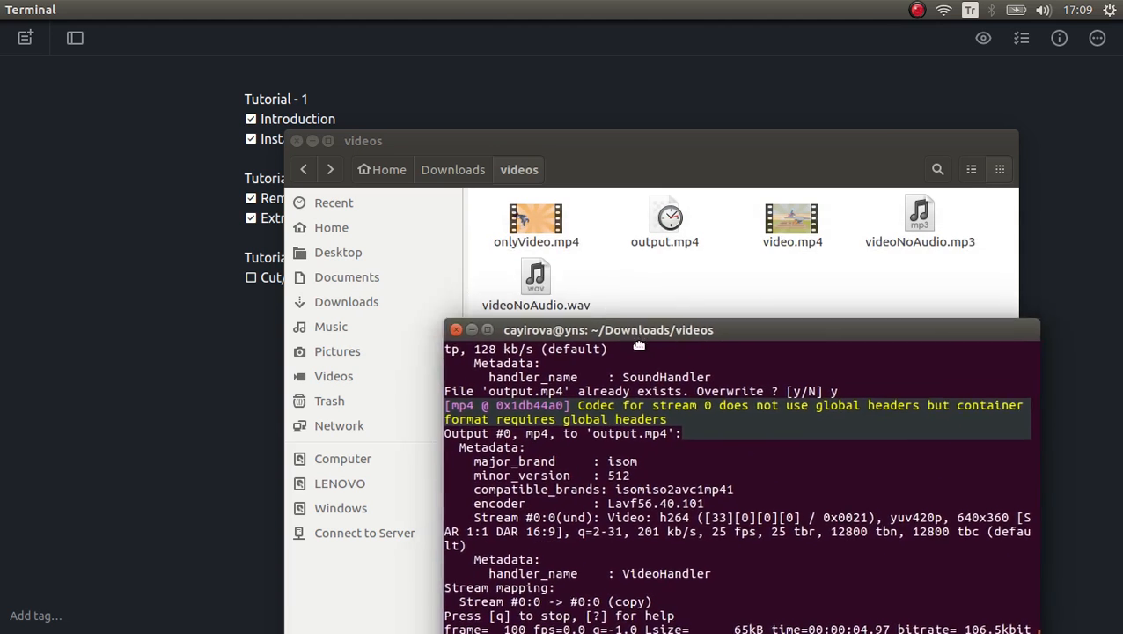
click(664, 220)
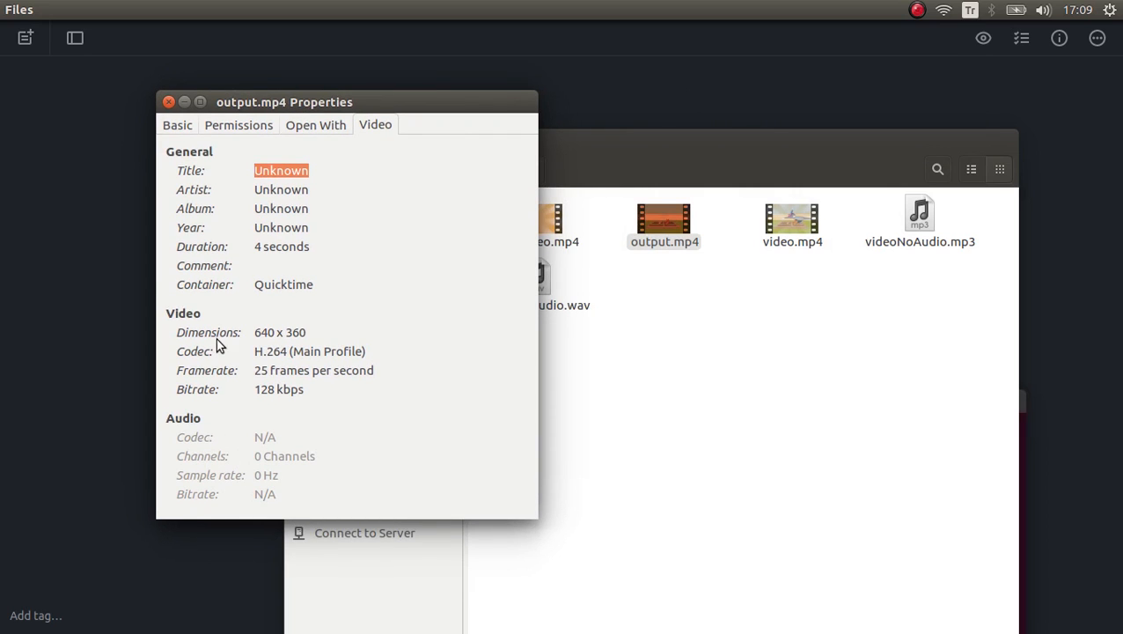
click(169, 101)
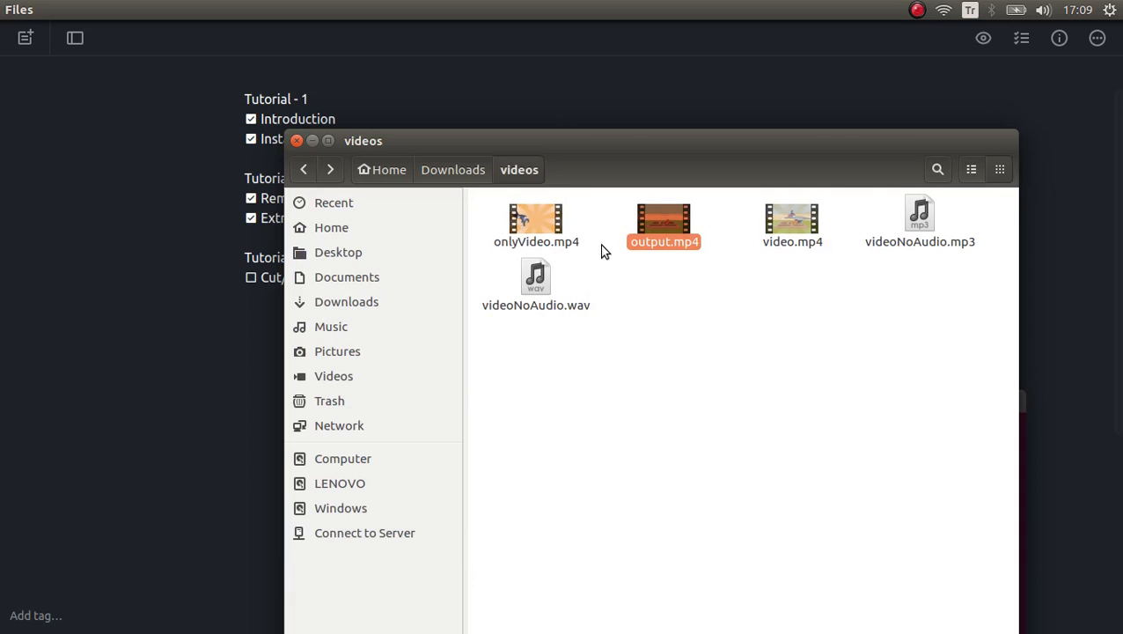
mouse_move(791, 220)
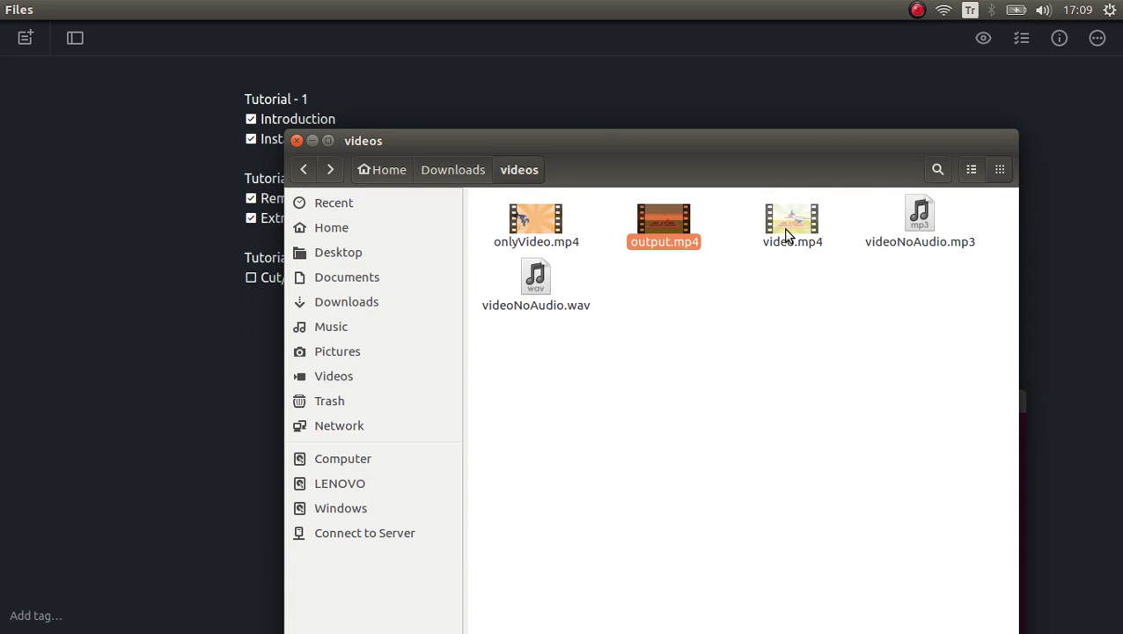